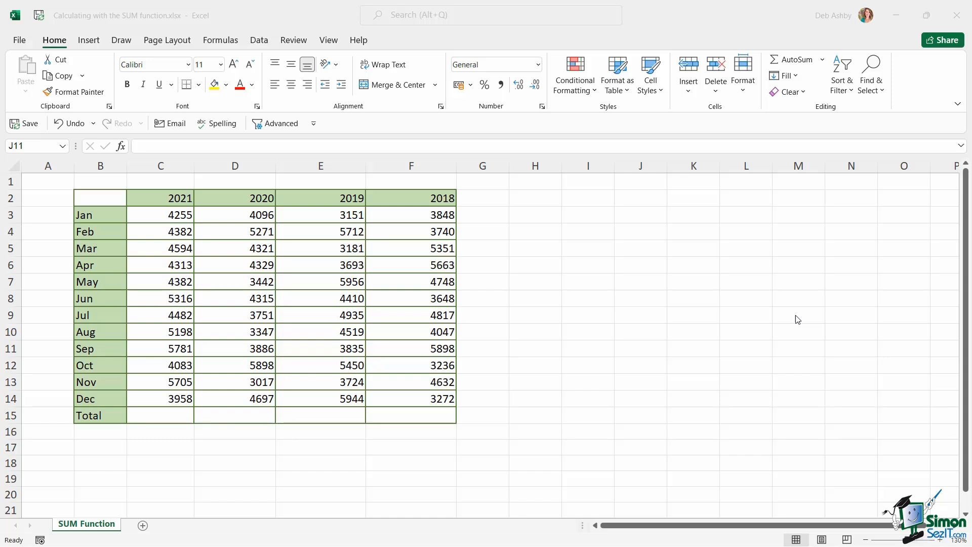
mouse_move(697, 142)
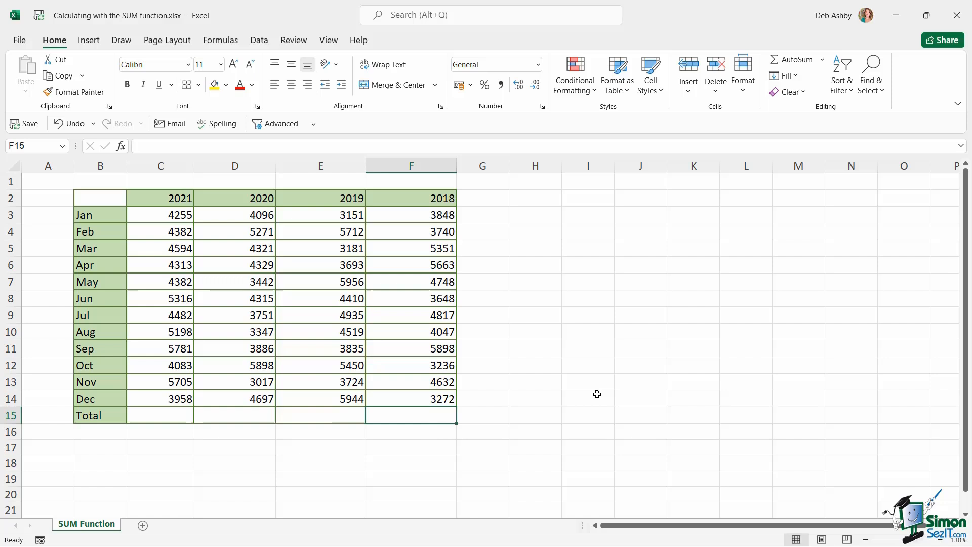
mouse_move(156, 416)
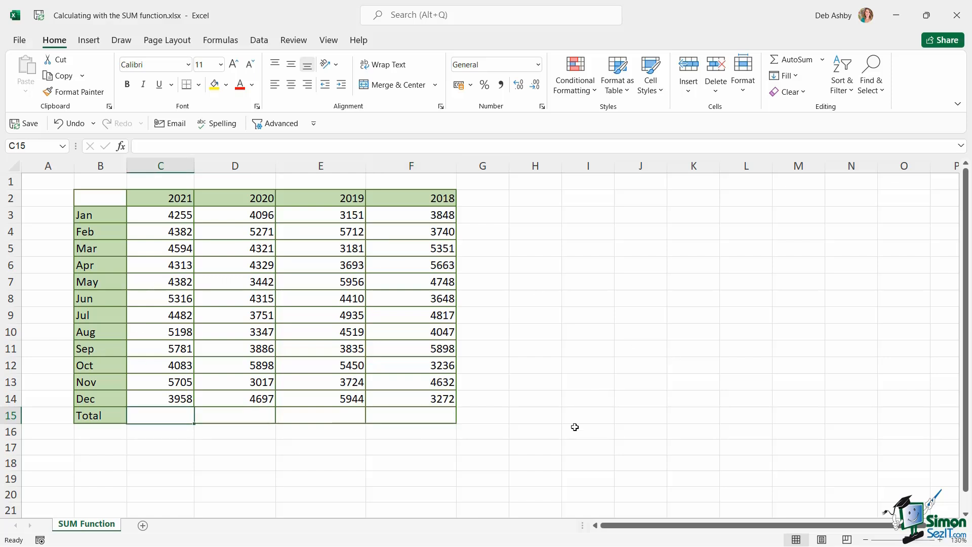
Enter =SUM( in the 2021 Total cell and select the January–December figures C3:C14.
text(=)
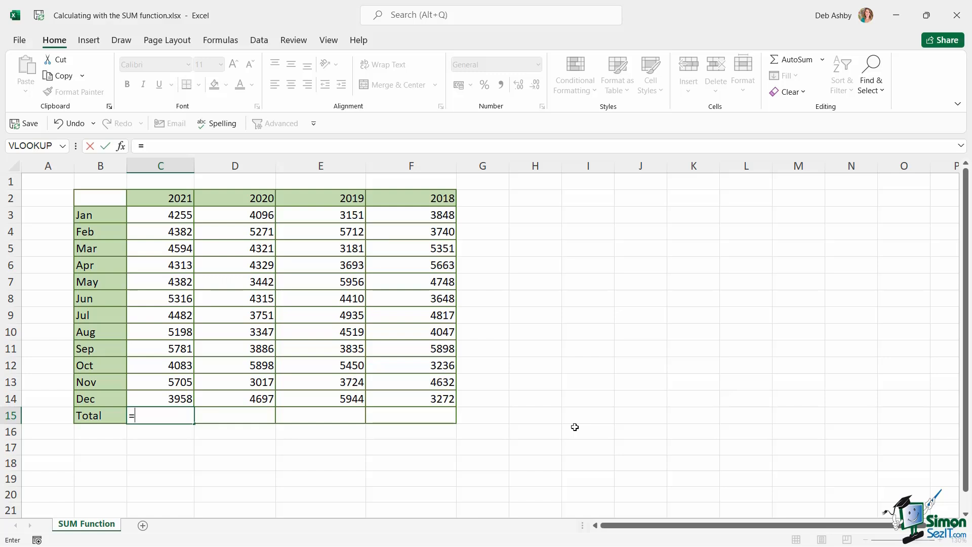
text(SU)
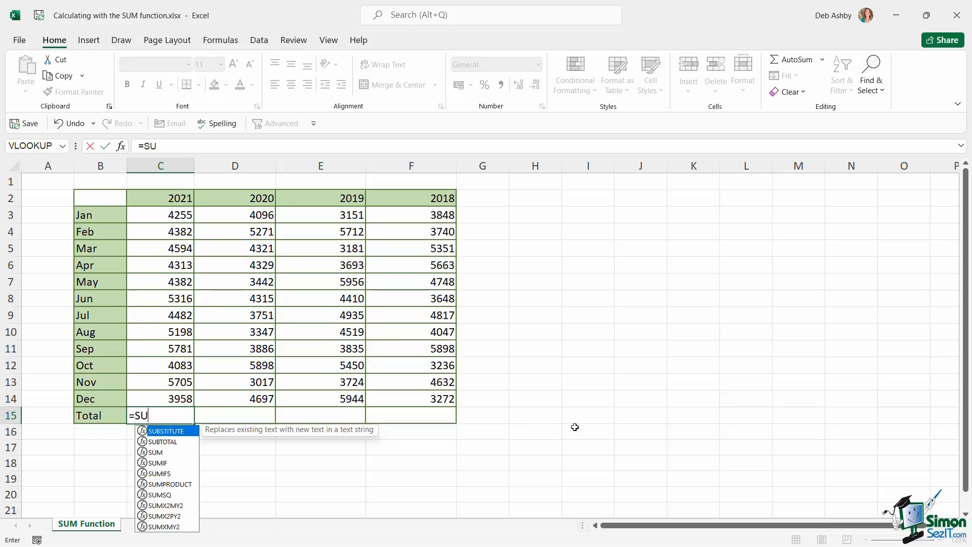
text(M)
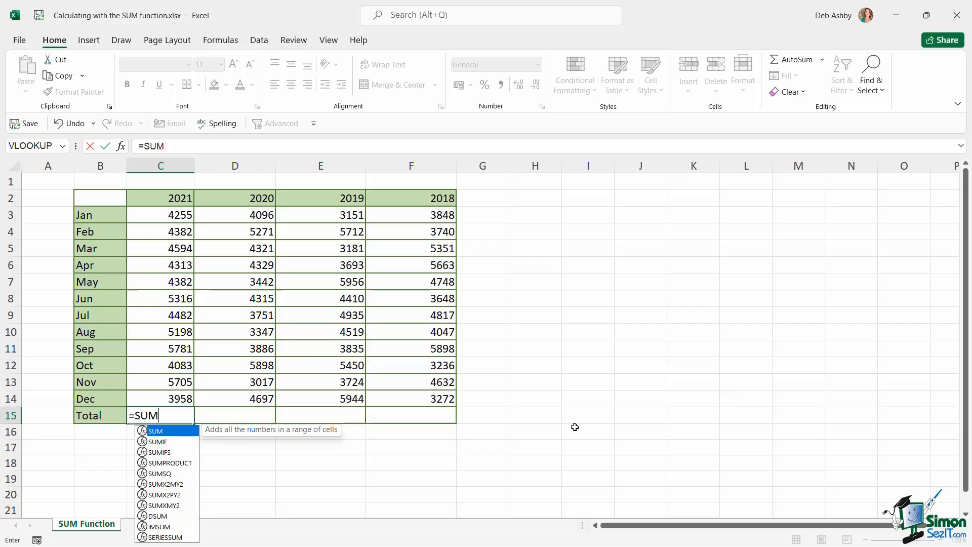
text((C3:C5)
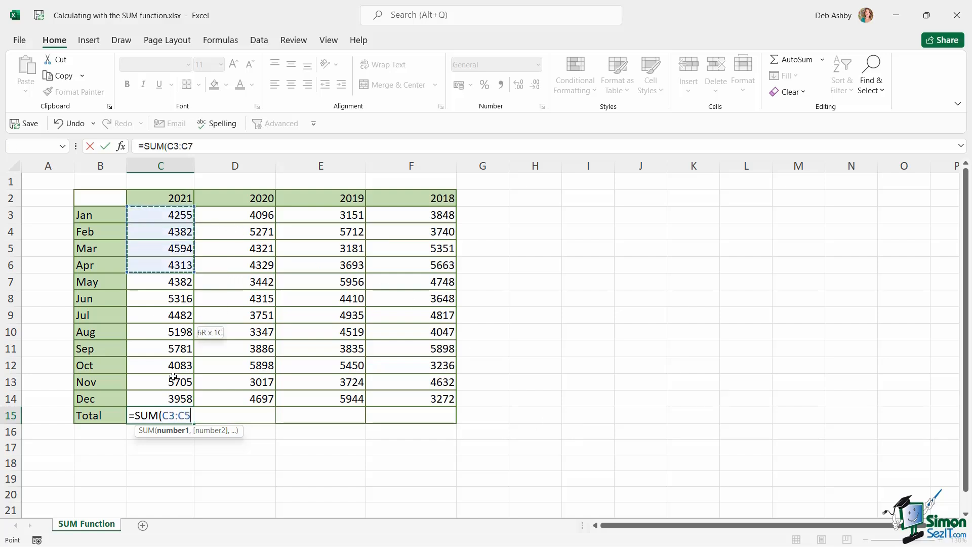
drag(160, 215, 160, 399)
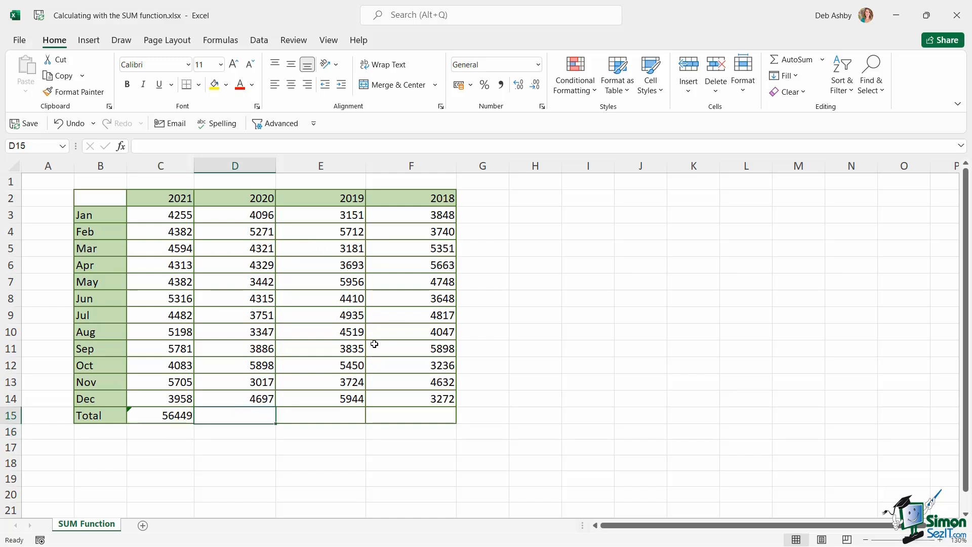
mouse_move(399, 347)
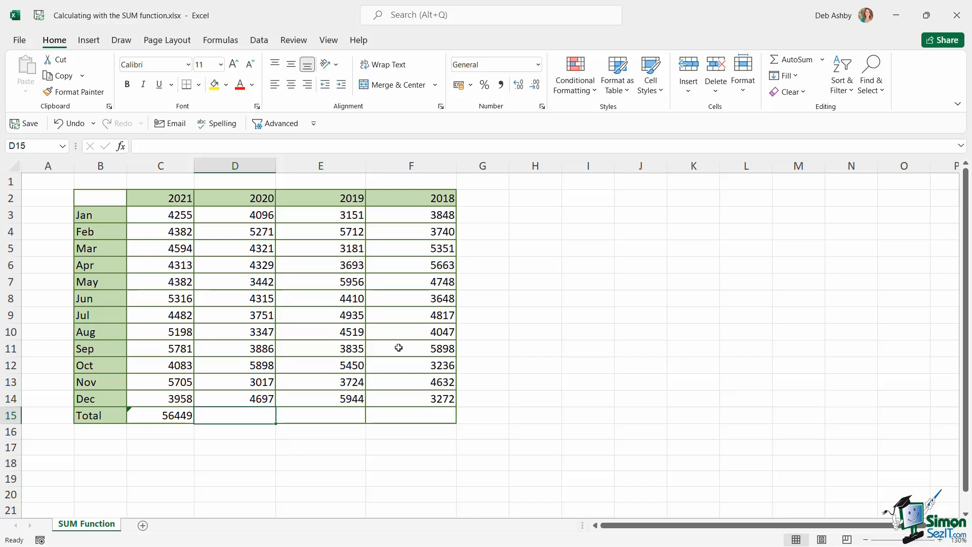
Abandon a half-typed =SUM in the 2020 Total cell and bring up Insert Function from Formulas.
text(=SUM)
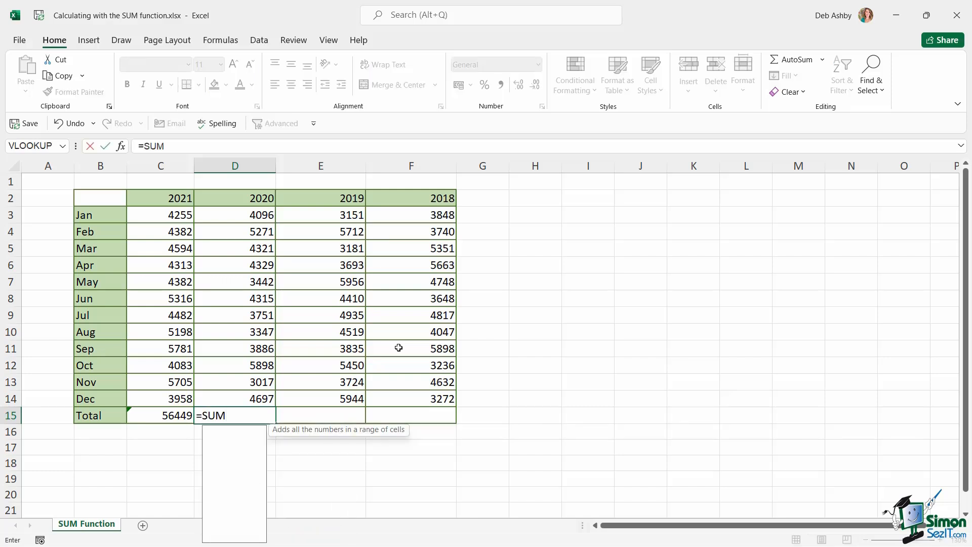
key(Escape)
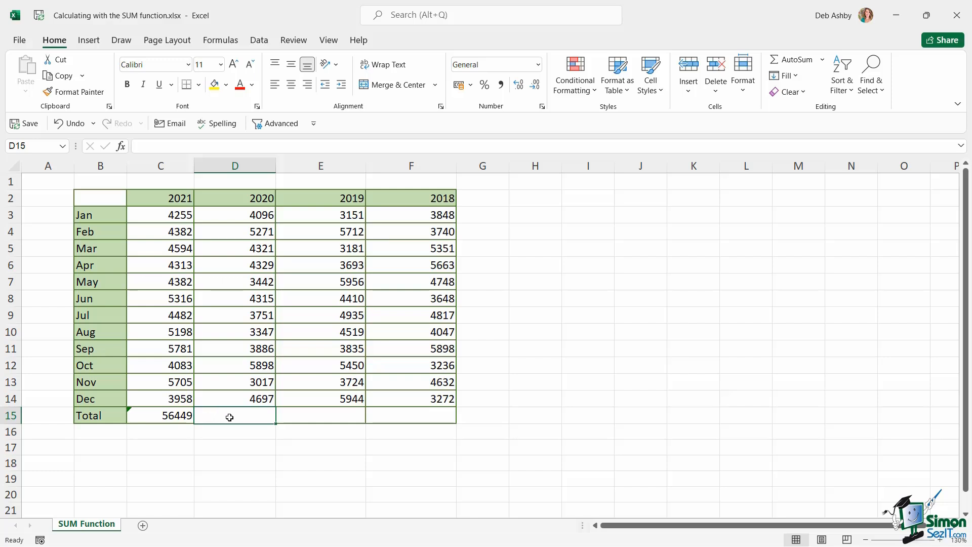
mouse_move(201, 332)
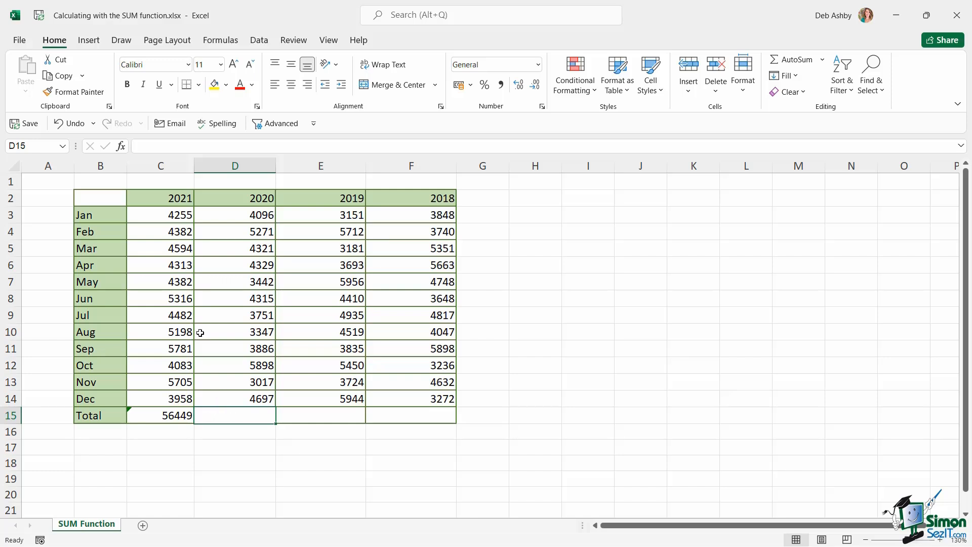
mouse_move(121, 146)
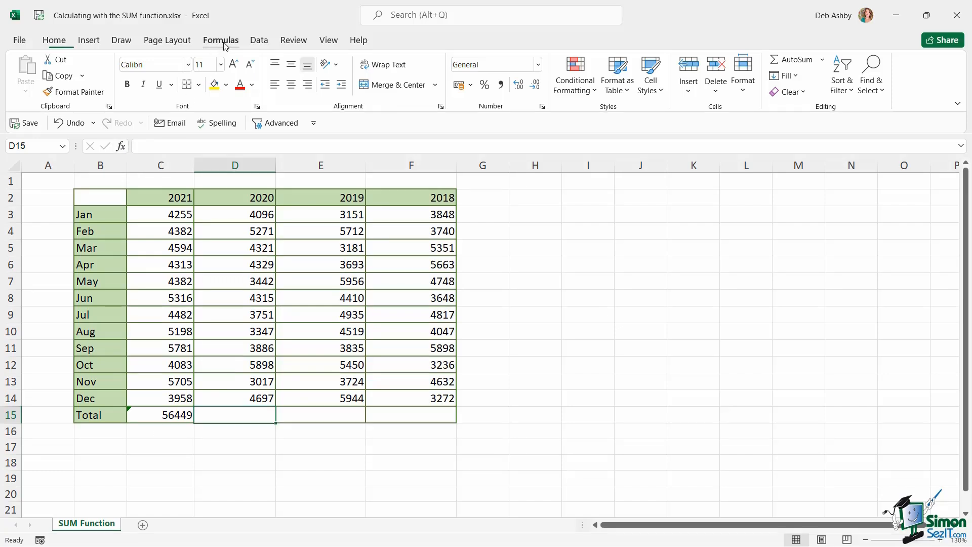
click(220, 40)
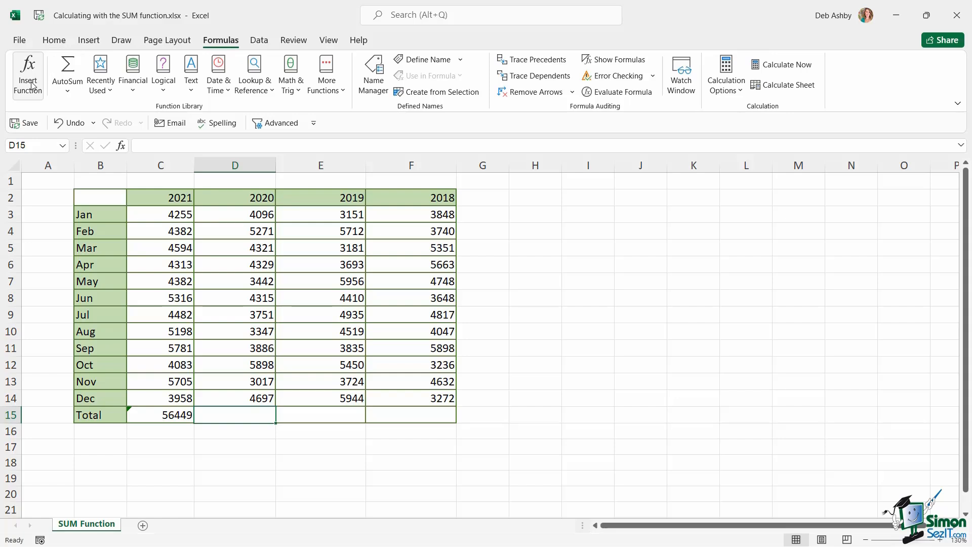
mouse_move(26, 74)
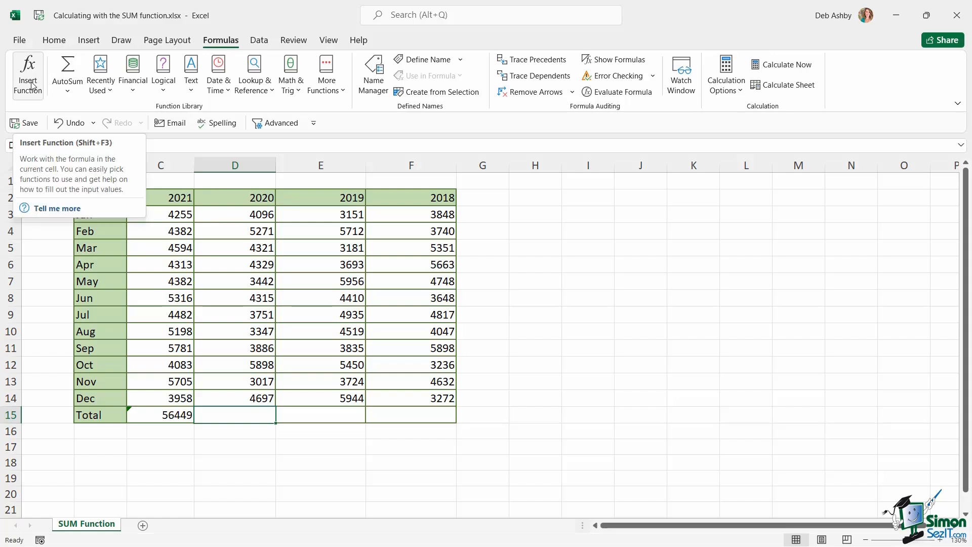
click(26, 73)
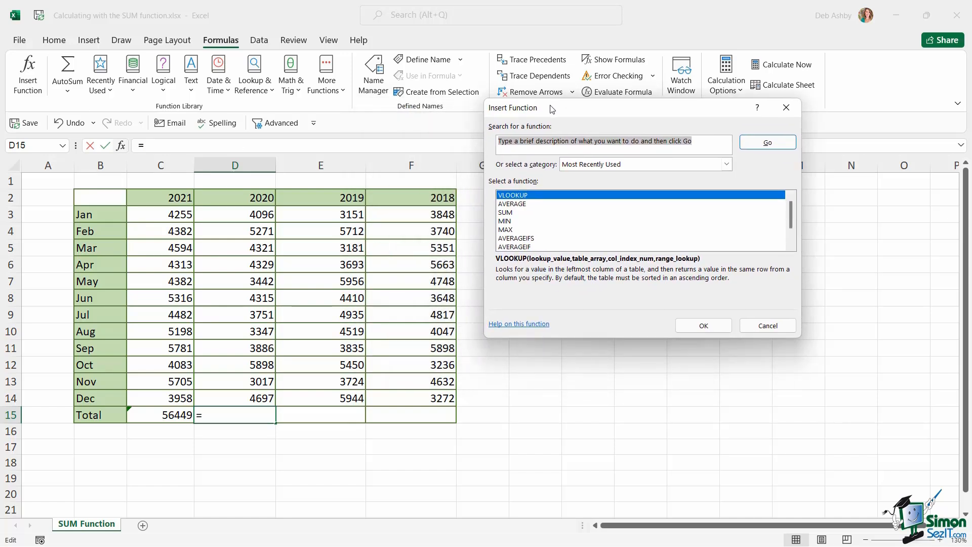
Search Insert Function for 'add numbers' and insert SUM into the 2020 Total cell.
click(611, 141)
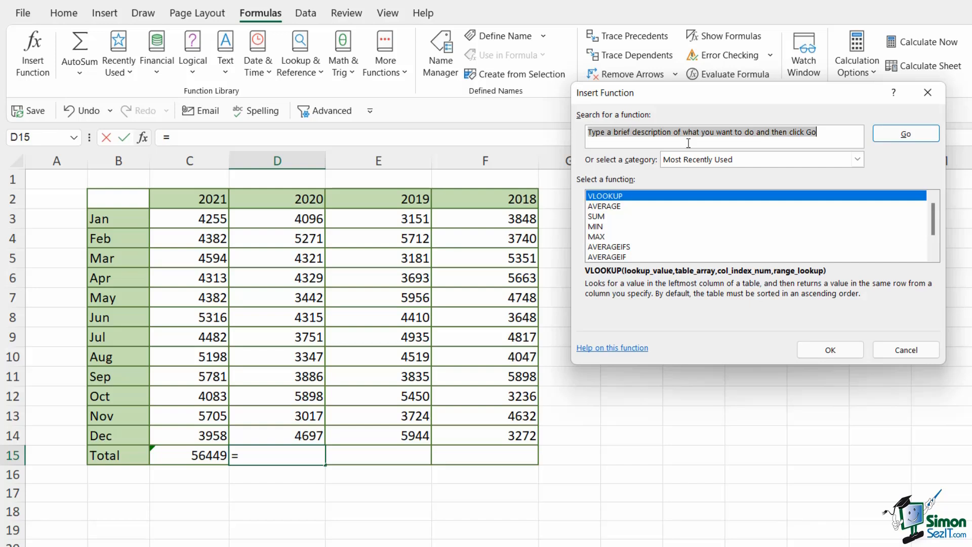
mouse_move(823, 173)
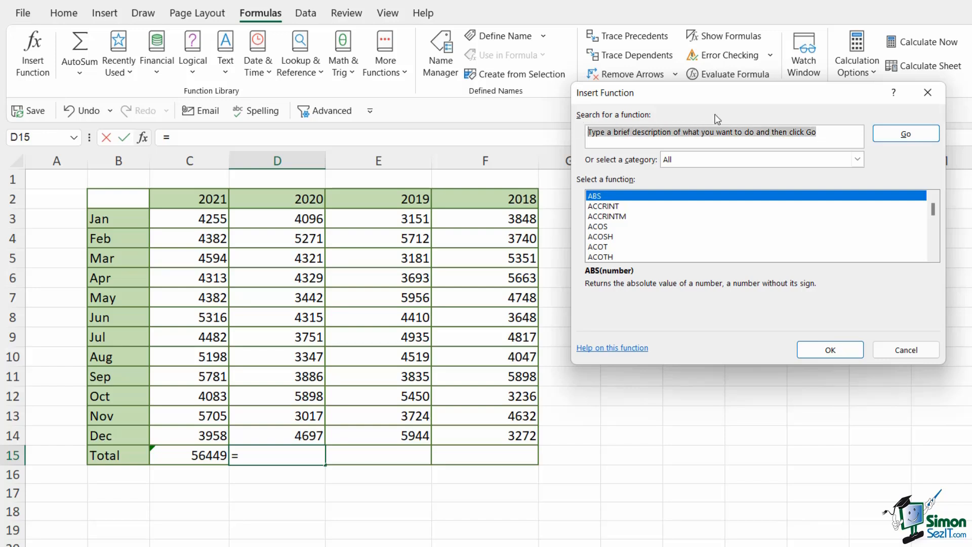
text(add numbers)
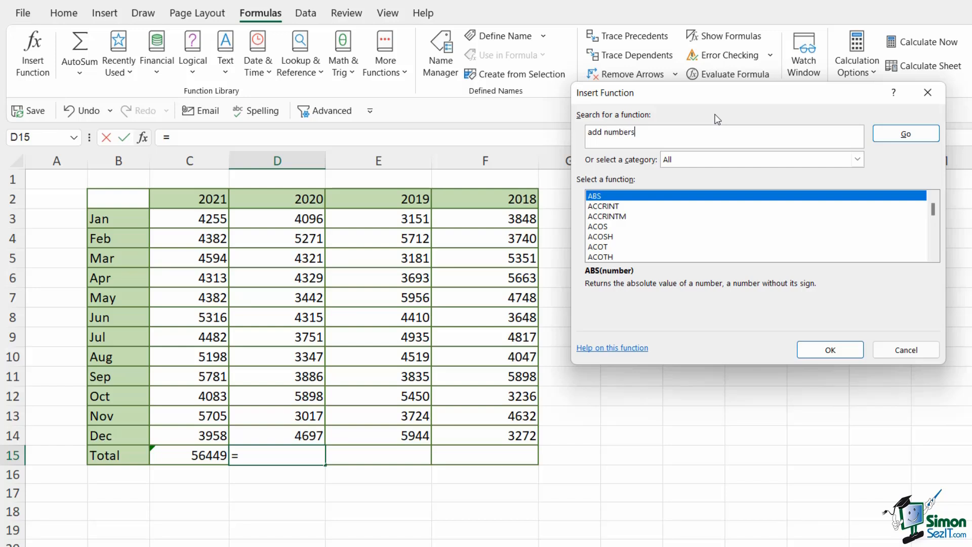
click(906, 134)
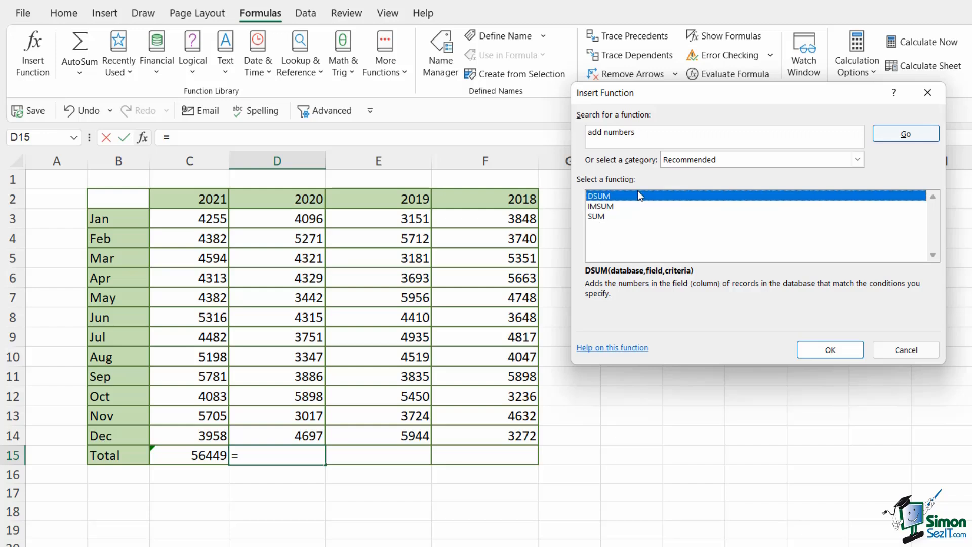
mouse_move(634, 191)
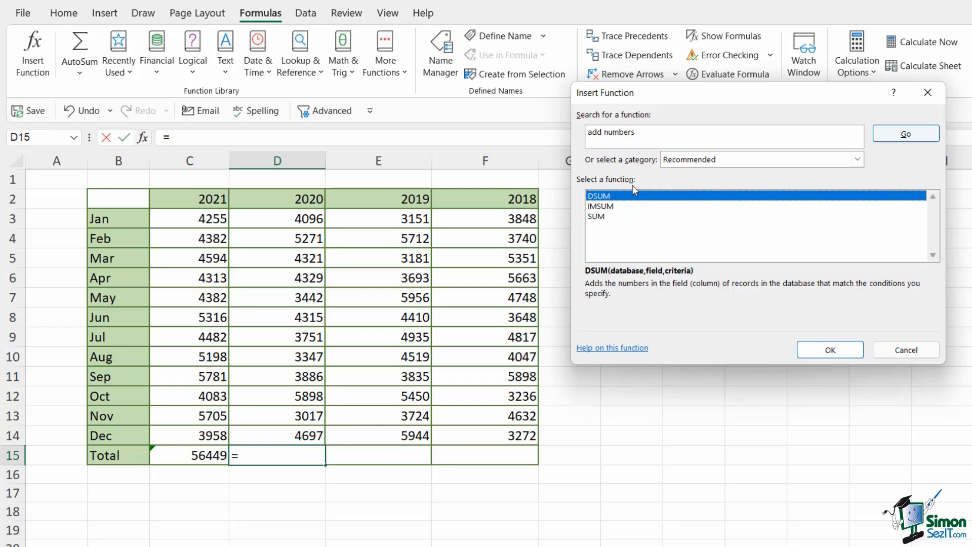
click(595, 217)
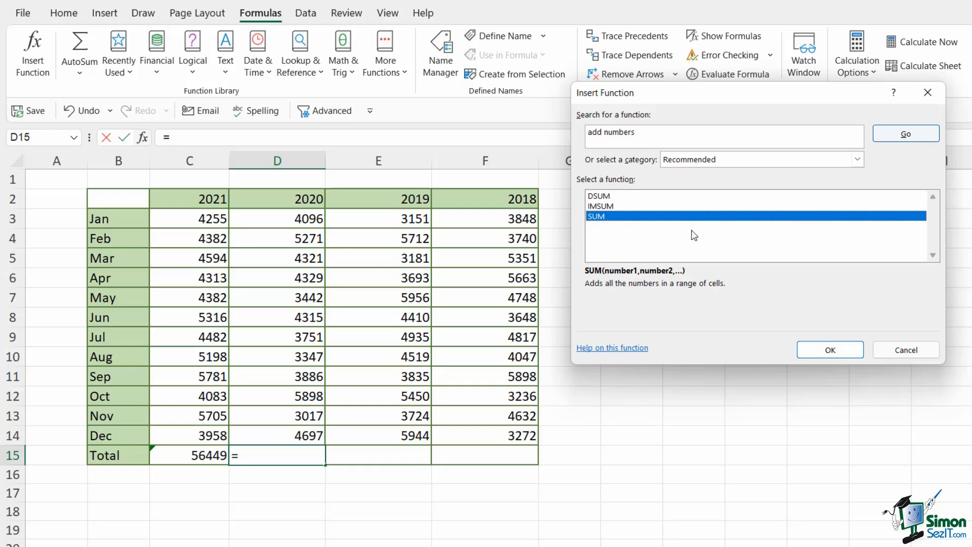
click(595, 215)
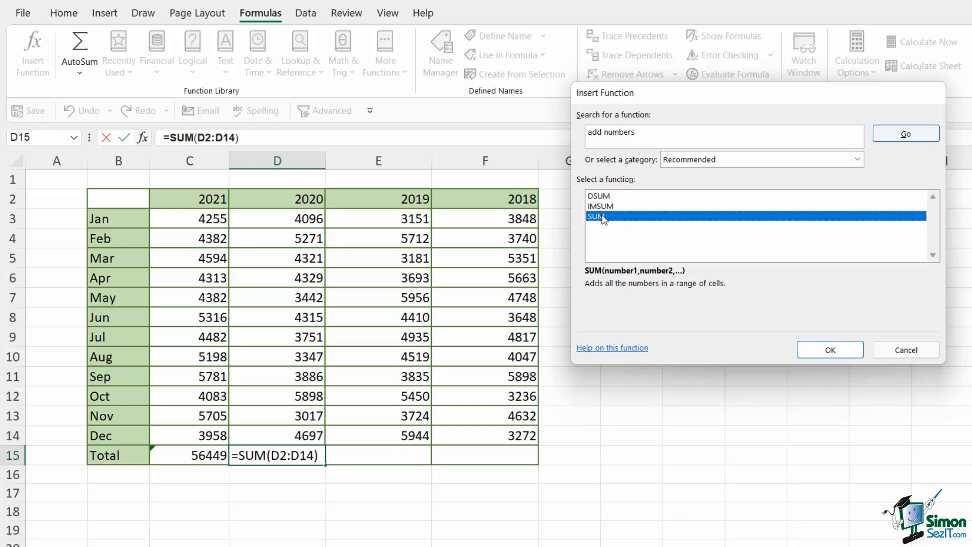
click(829, 349)
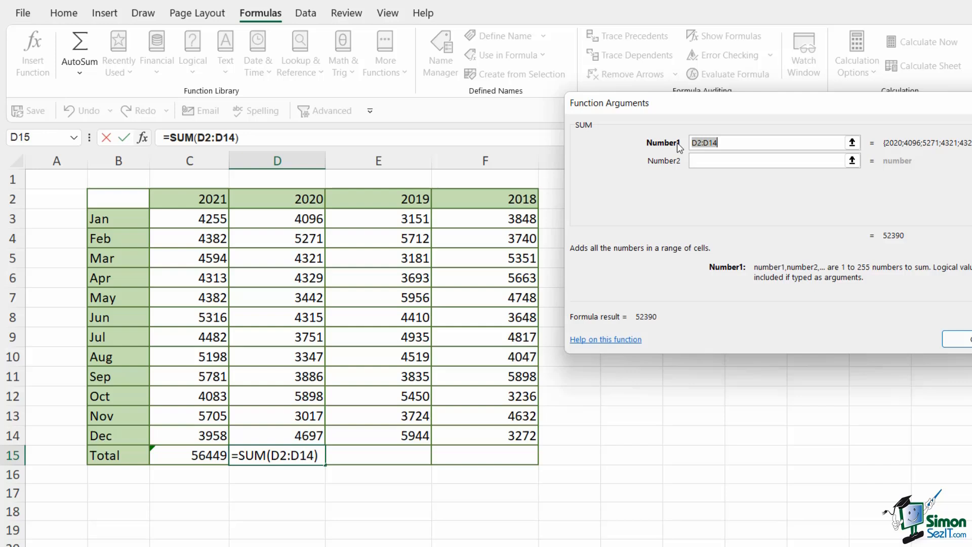
mouse_move(697, 193)
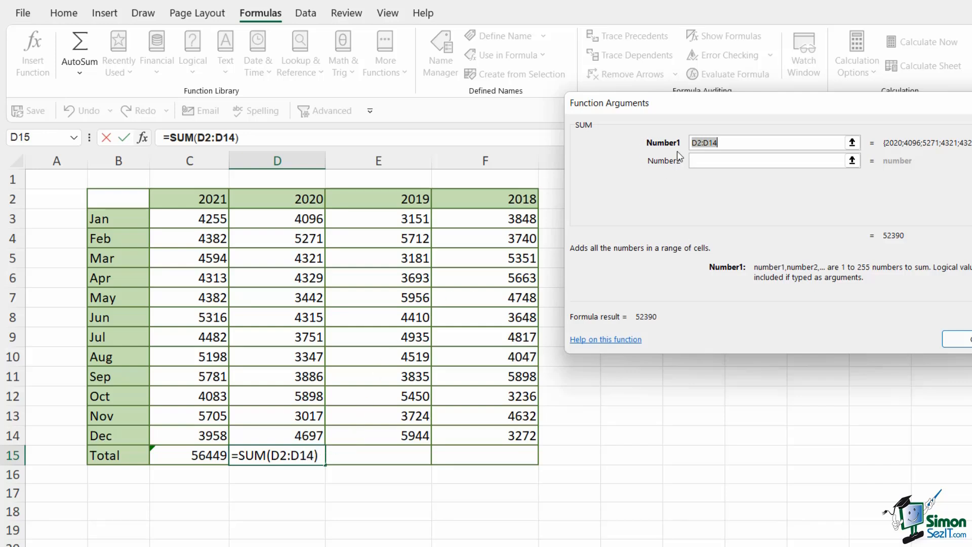
mouse_move(681, 157)
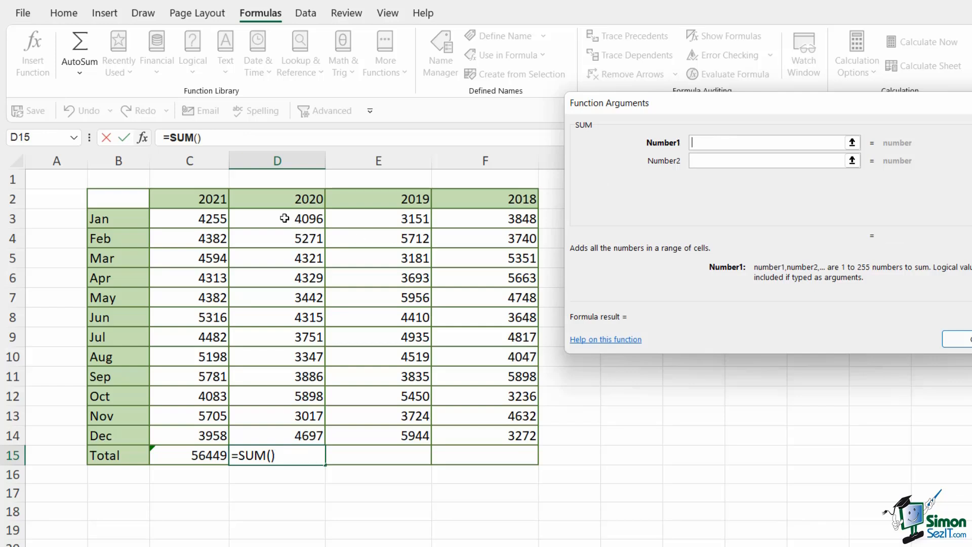
Set SUM's Number1 to the 2020 monthly figures D3:D14 and confirm, giving 50370.
drag(278, 219, 277, 435)
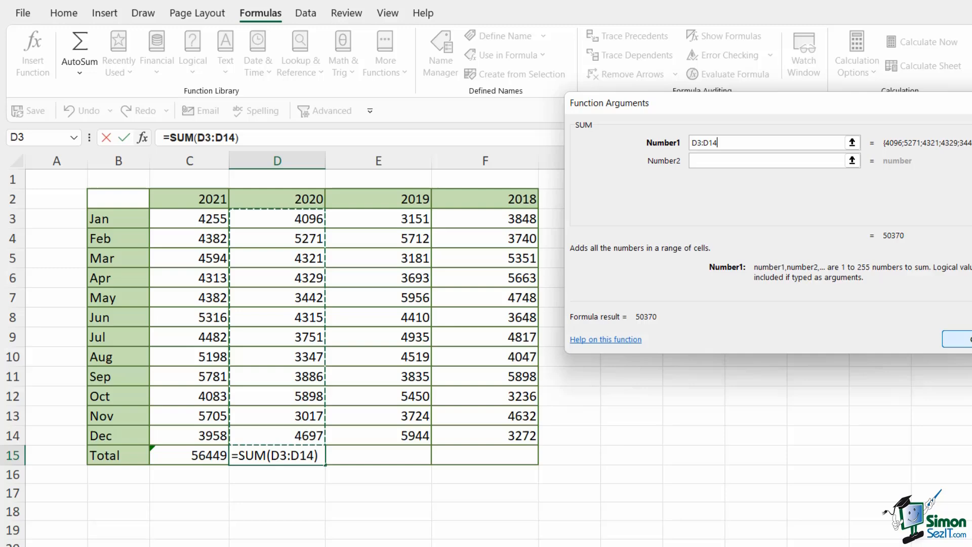
click(967, 339)
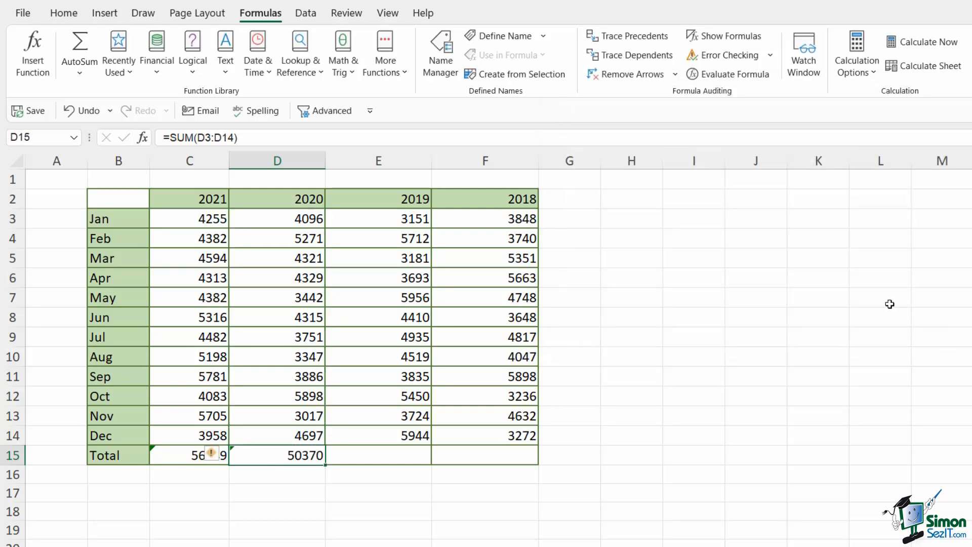
mouse_move(837, 266)
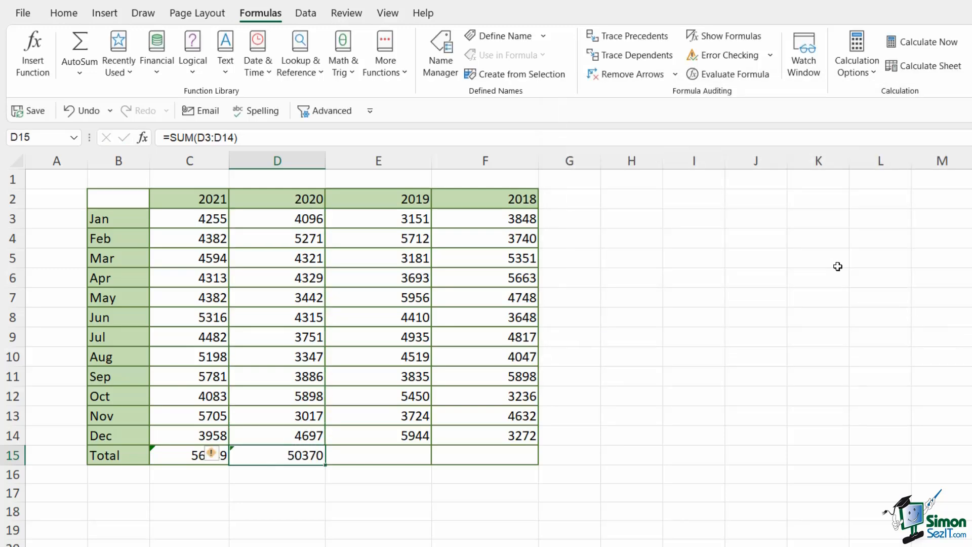
mouse_move(808, 267)
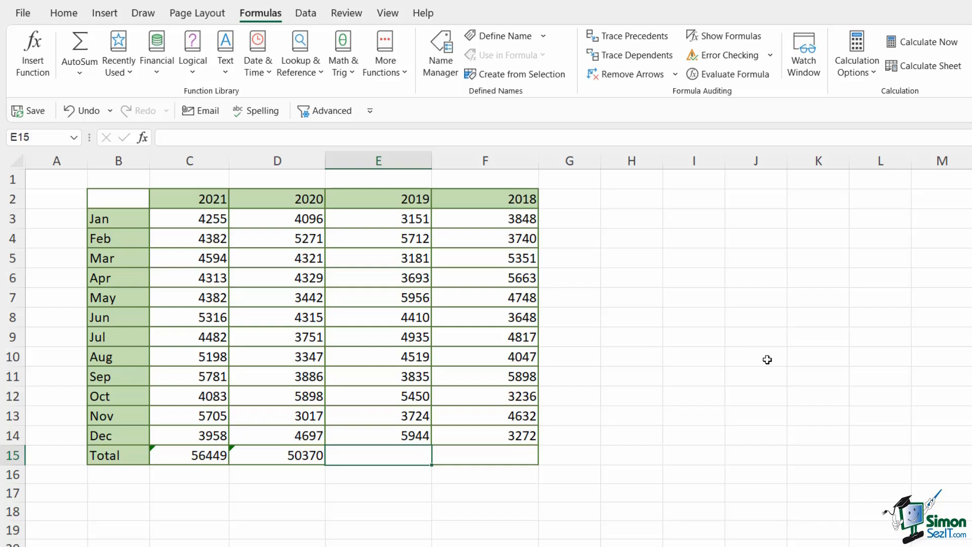
mouse_move(750, 352)
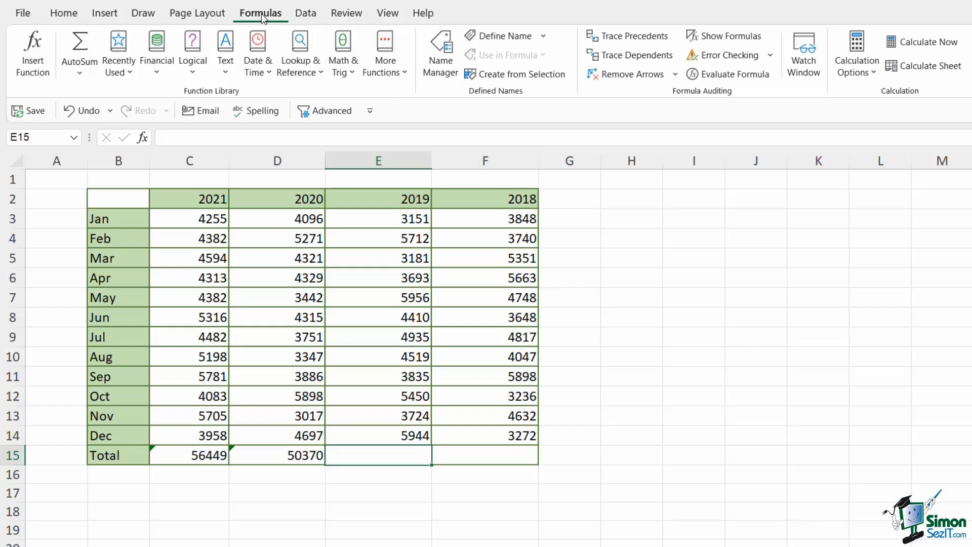
mouse_move(117, 53)
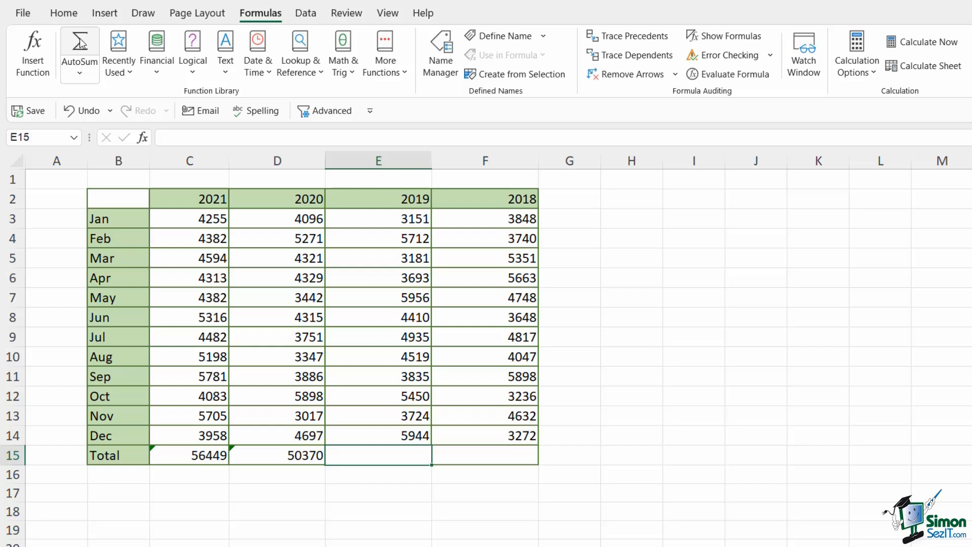
mouse_move(79, 49)
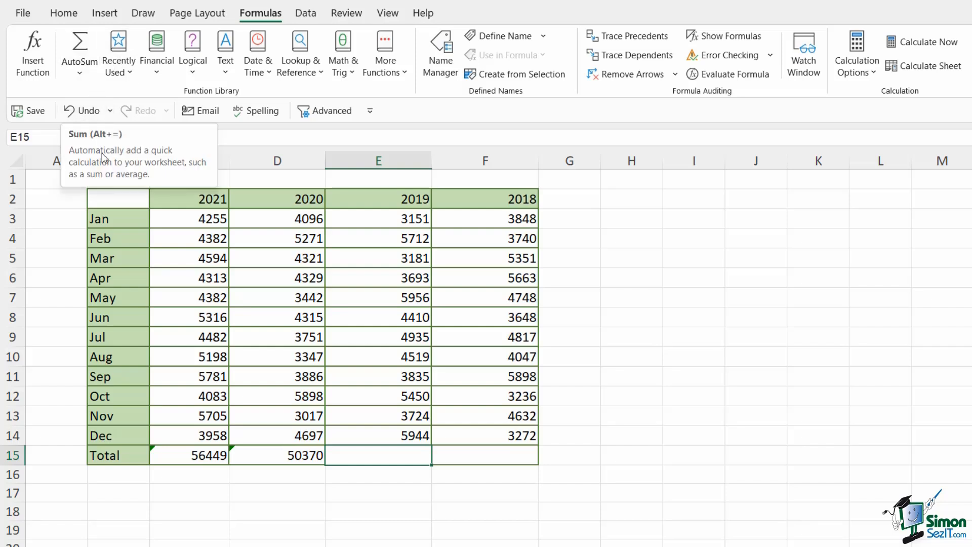
Insert an AutoSum formula =SUM(E2:E14) into the 2019 Total cell.
click(79, 50)
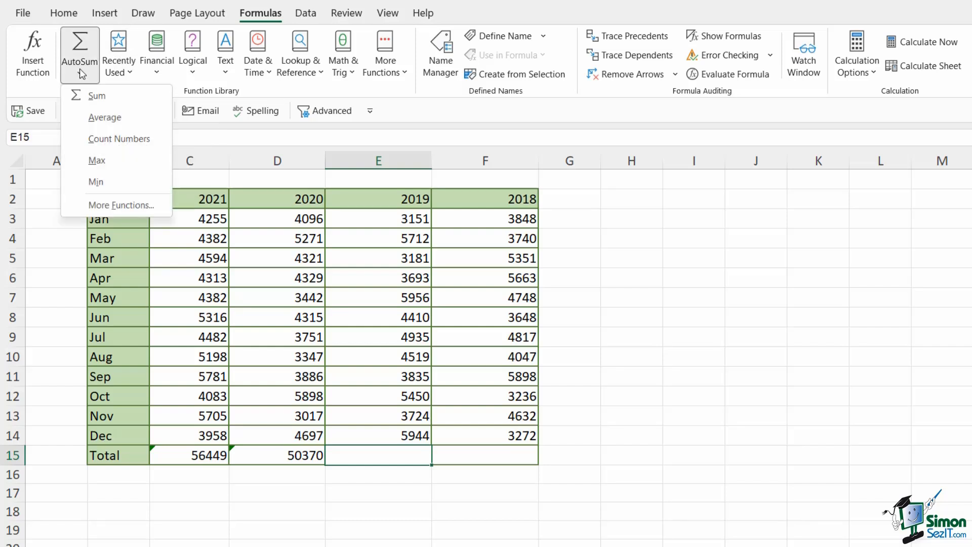
mouse_move(97, 95)
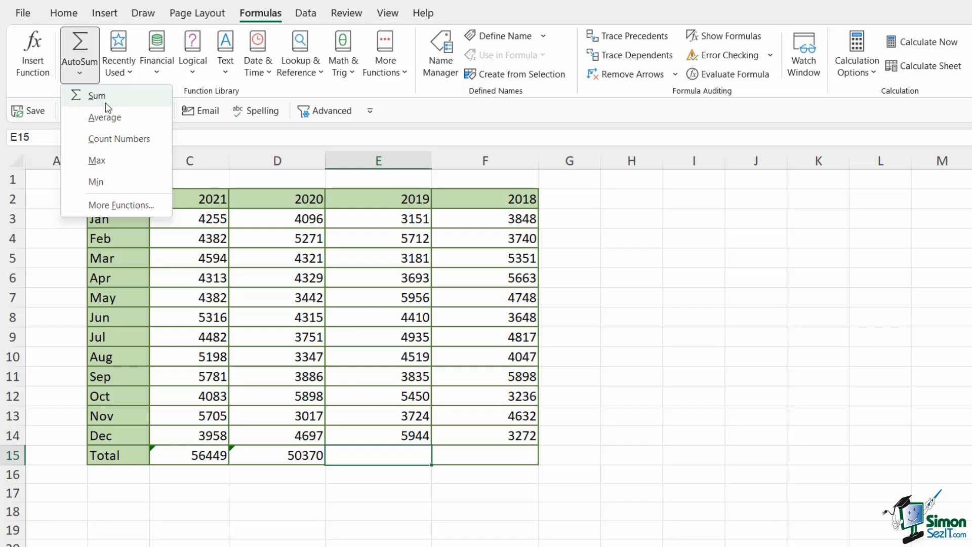
mouse_move(102, 98)
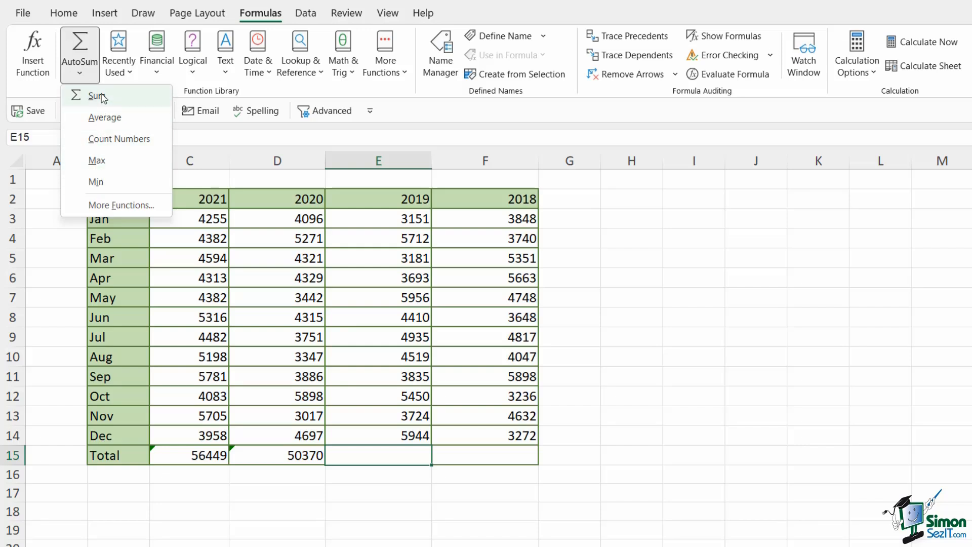
mouse_move(106, 117)
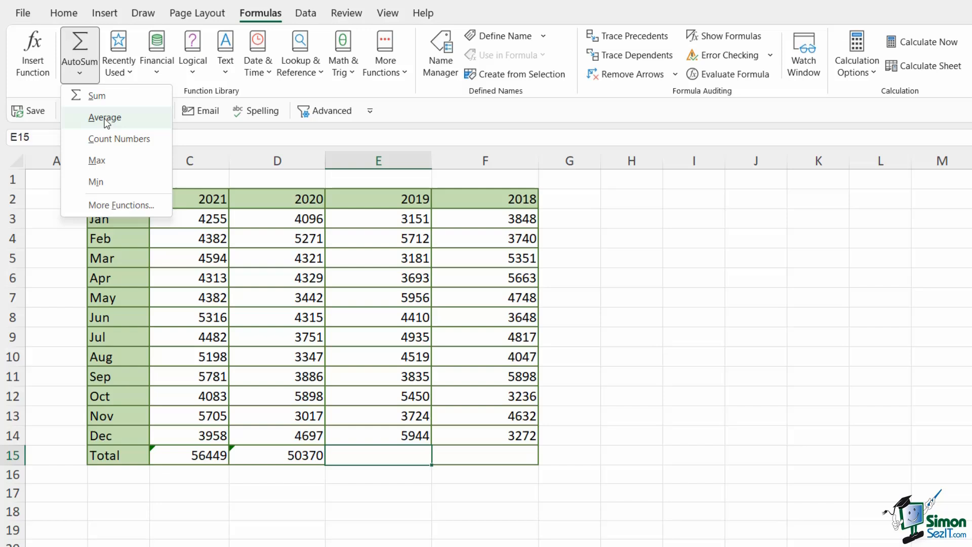
mouse_move(97, 96)
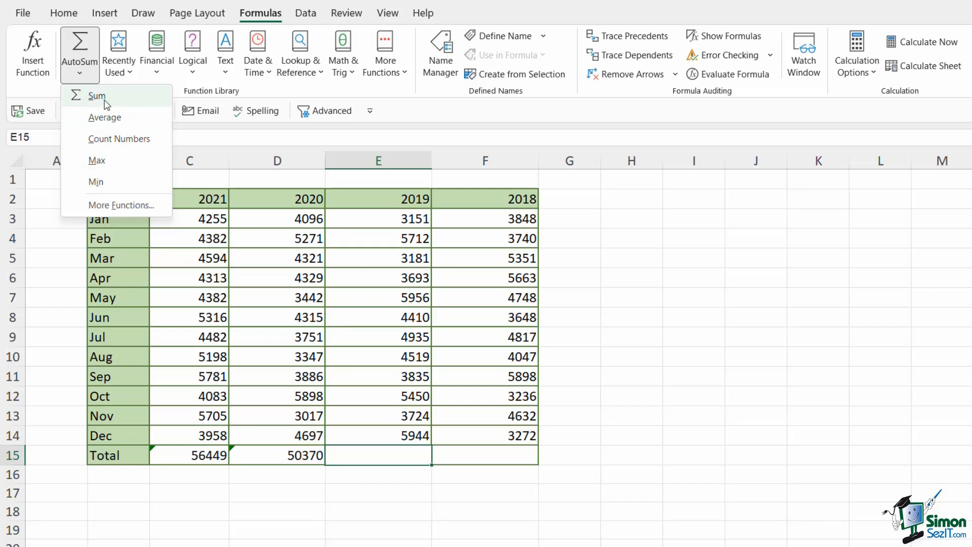
mouse_move(104, 95)
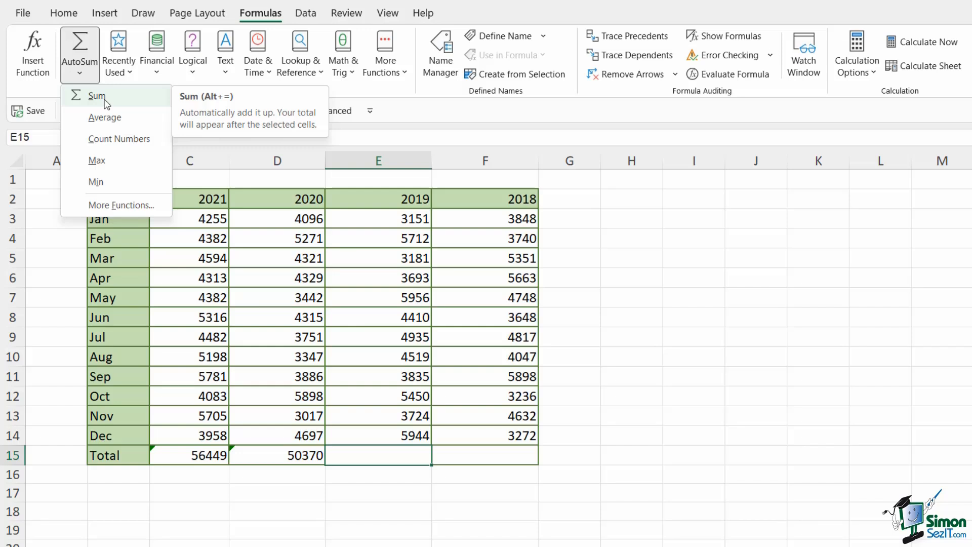
mouse_move(177, 103)
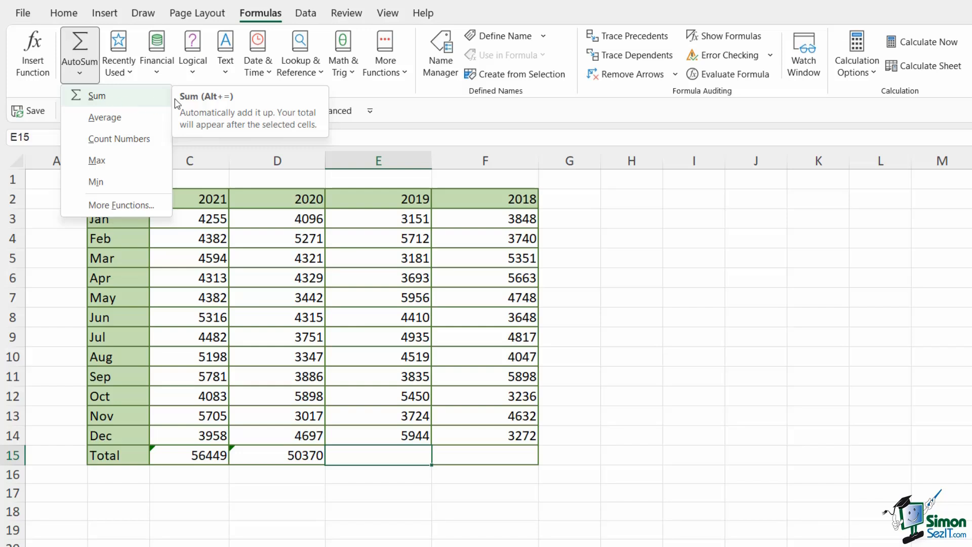
click(96, 95)
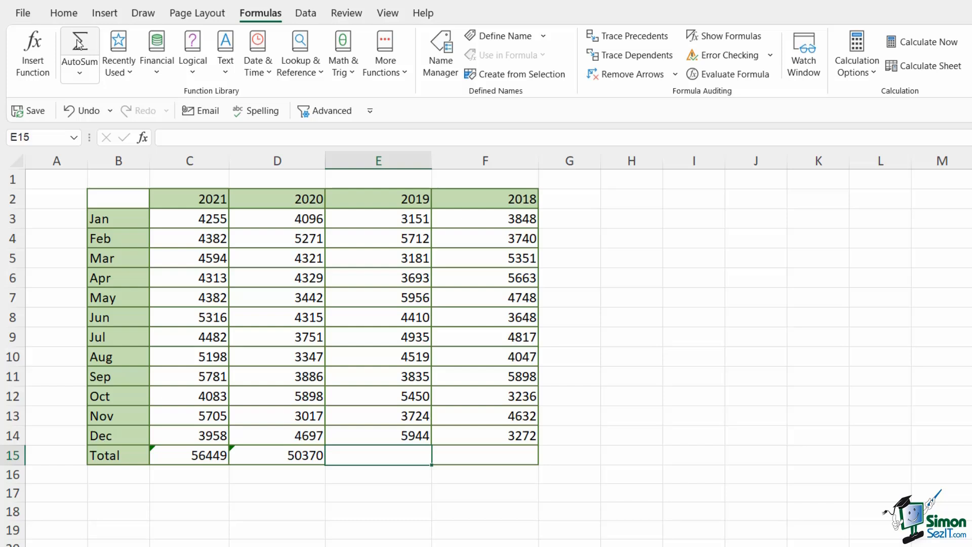
mouse_move(79, 53)
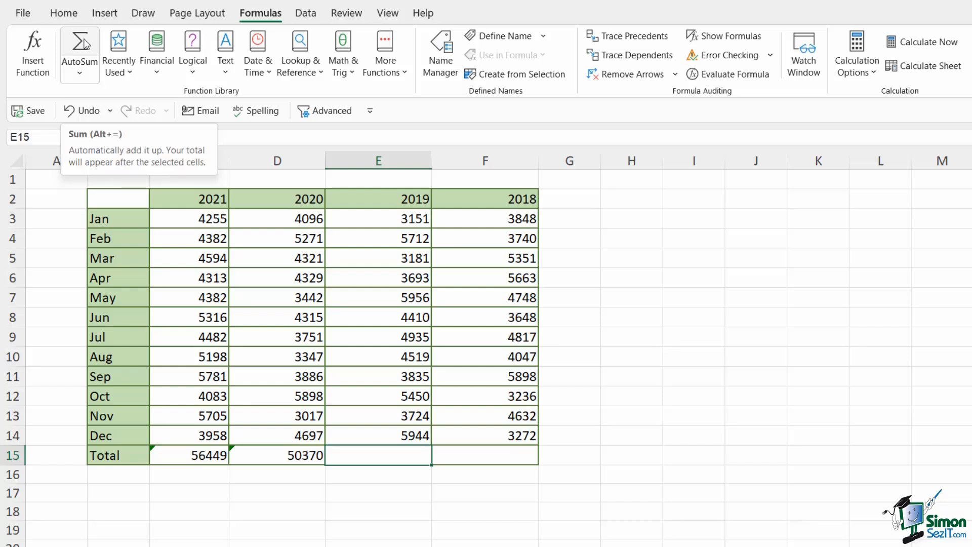
click(79, 50)
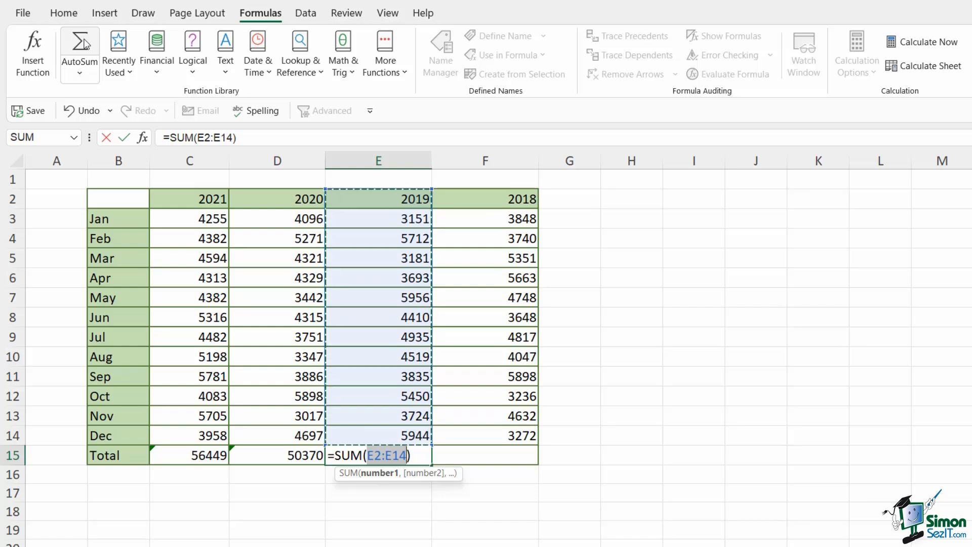
mouse_move(386, 346)
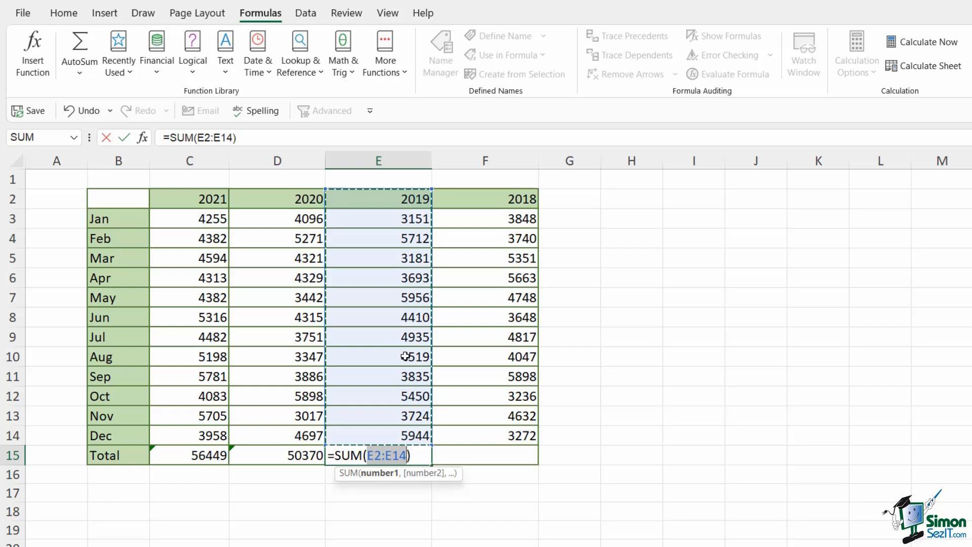
mouse_move(395, 329)
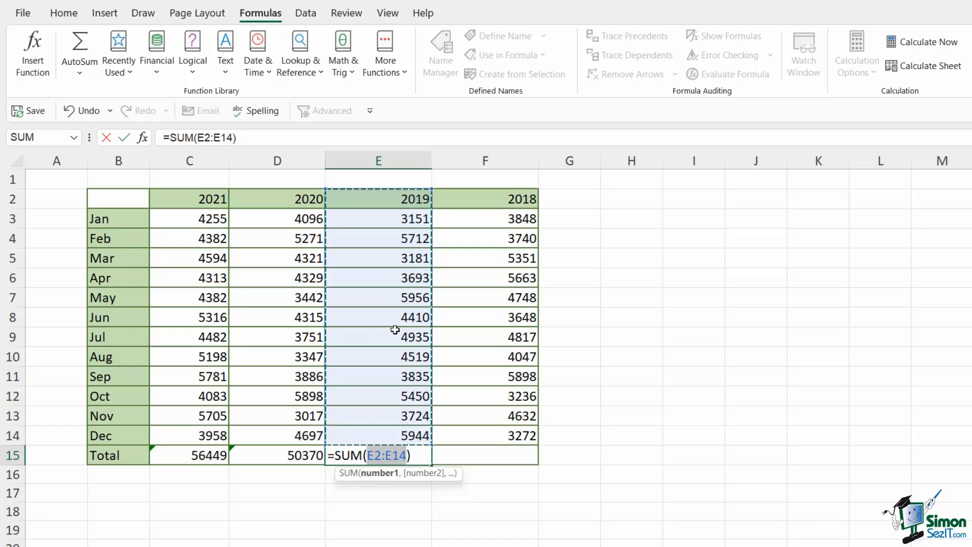
mouse_move(383, 239)
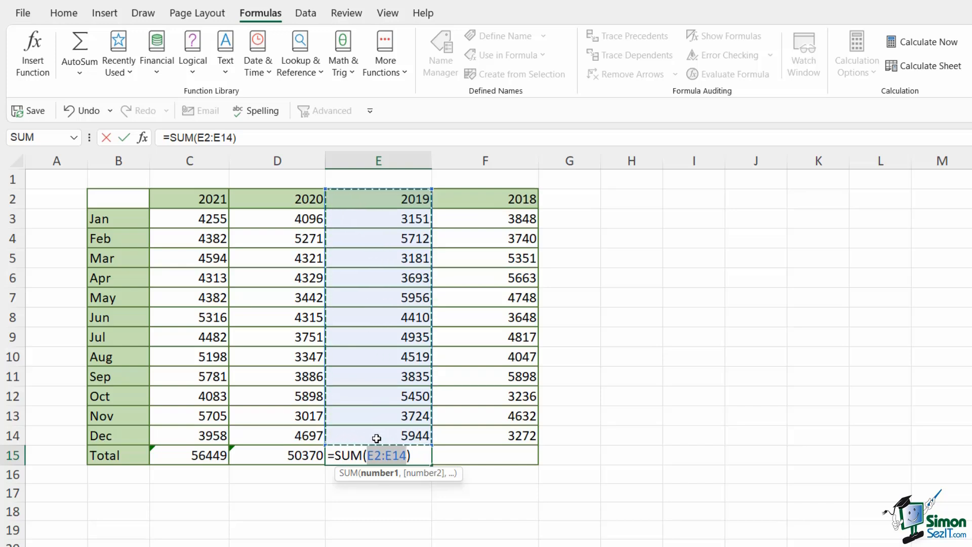
mouse_move(386, 425)
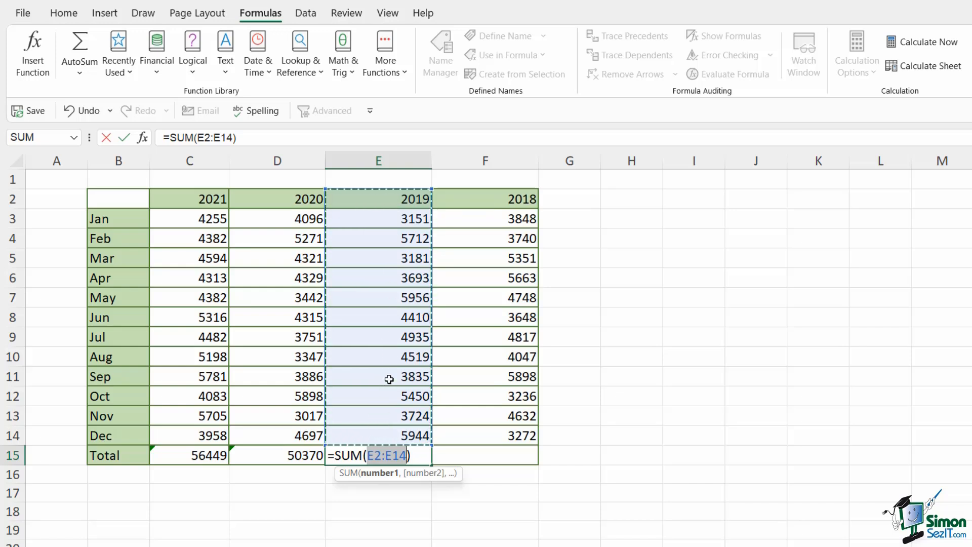
mouse_move(388, 200)
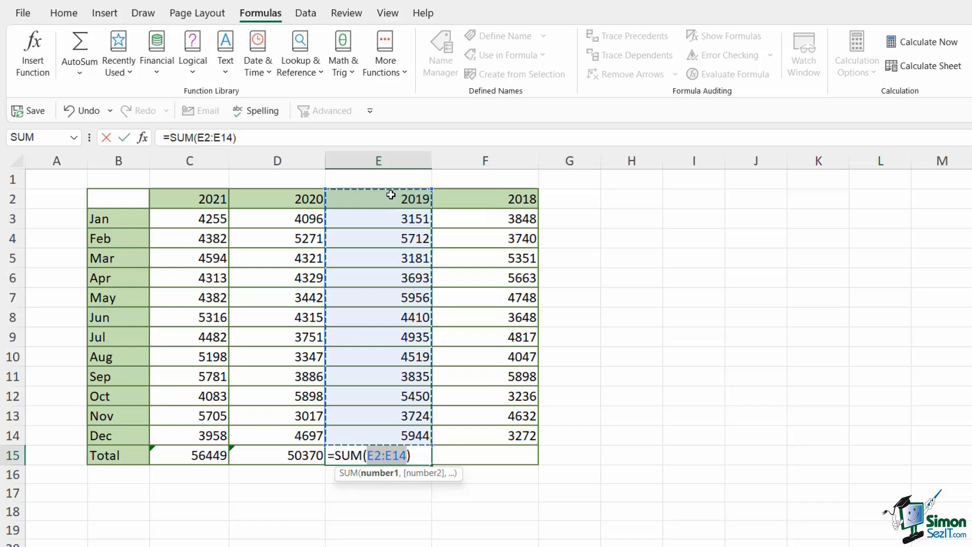
mouse_move(349, 196)
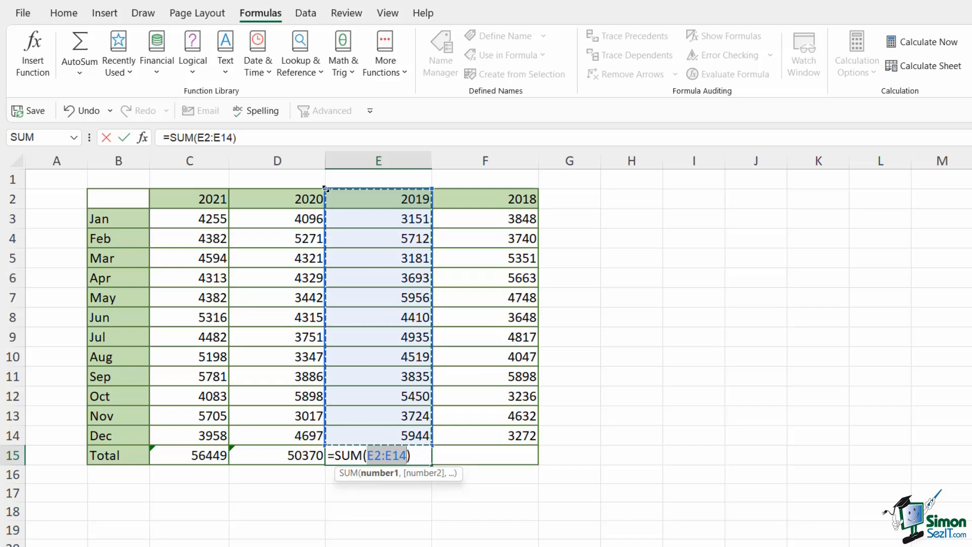
mouse_move(341, 191)
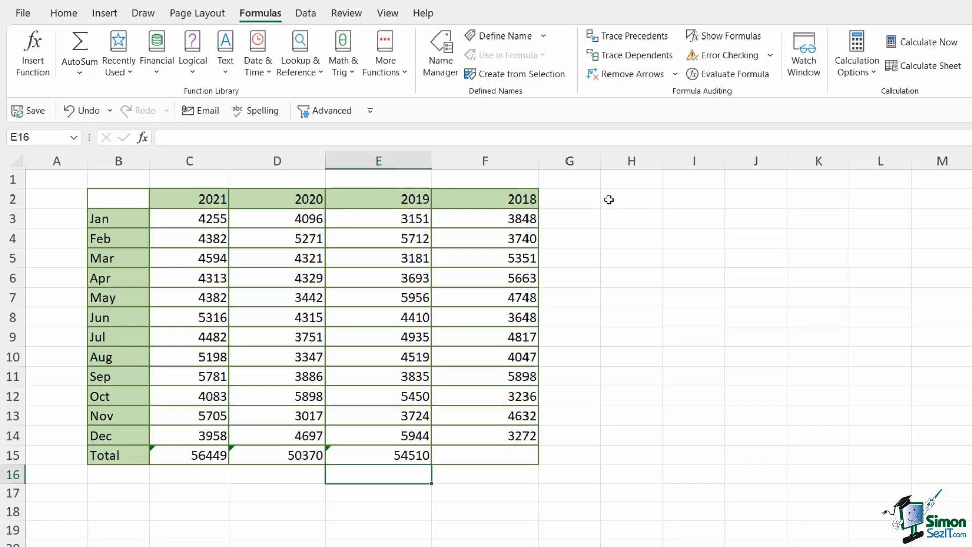
mouse_move(512, 184)
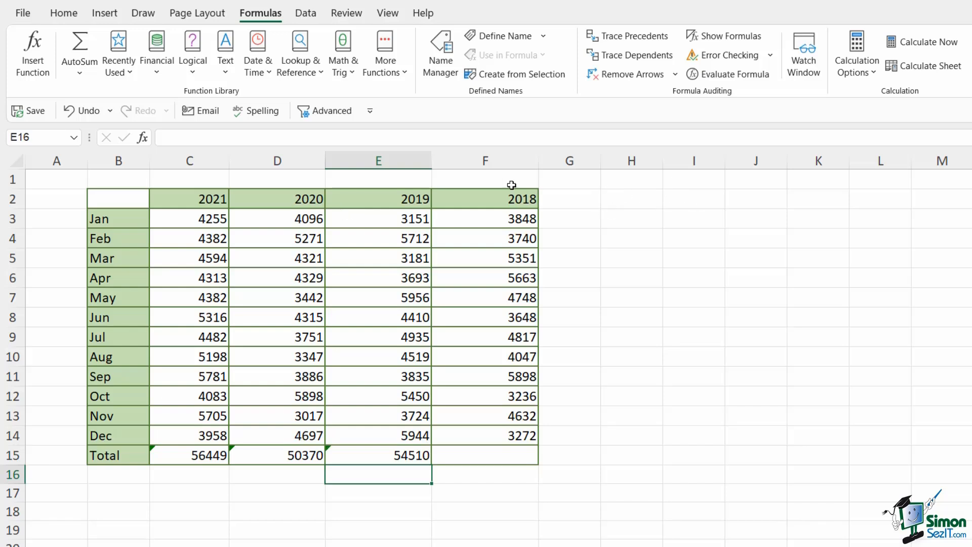
Select the empty 2018 Total cell F15 and insert an AutoSum with Alt+=.
click(484, 455)
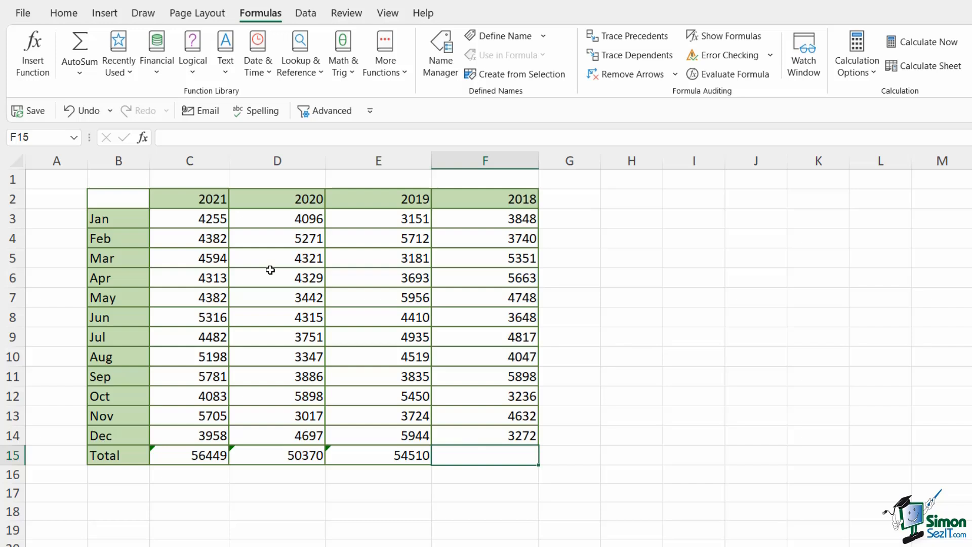
mouse_move(79, 50)
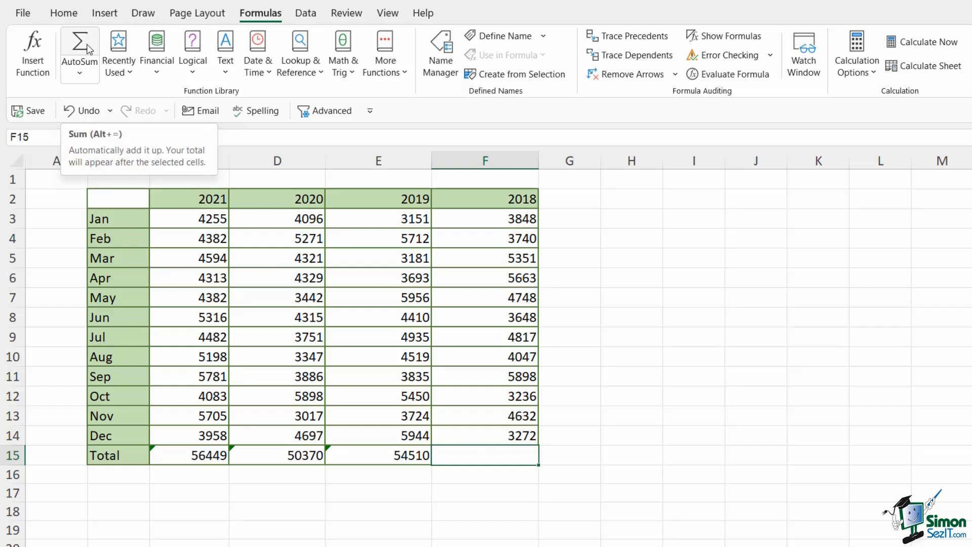
key(Alt+=)
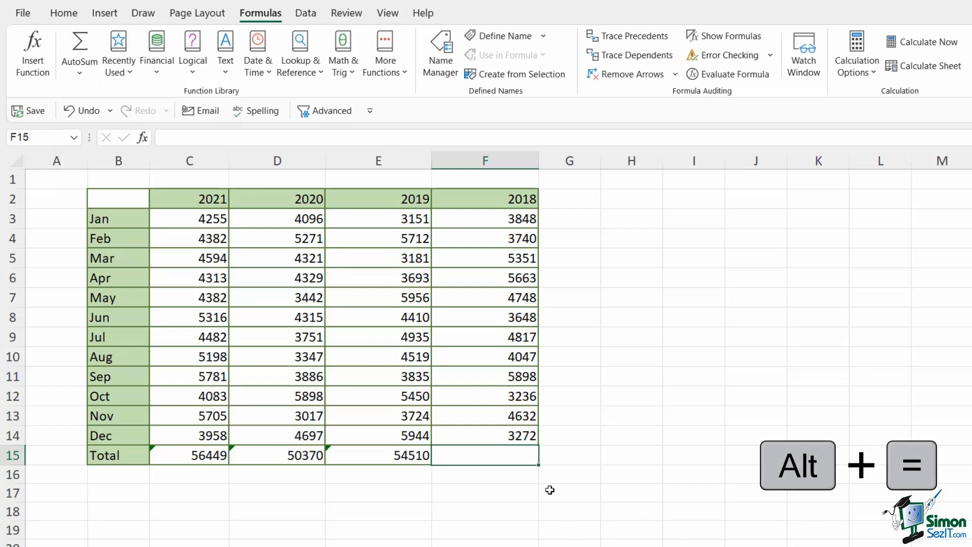
mouse_move(611, 471)
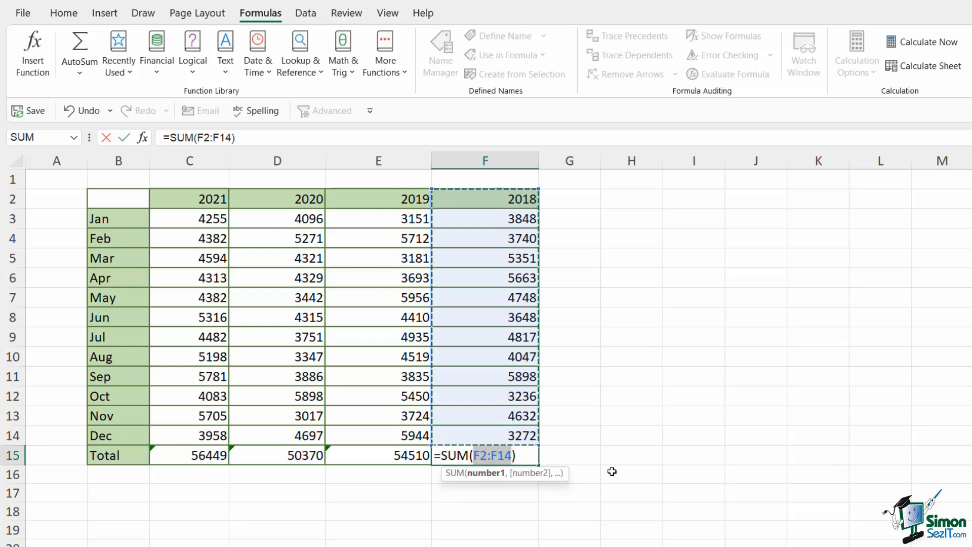
mouse_move(430, 185)
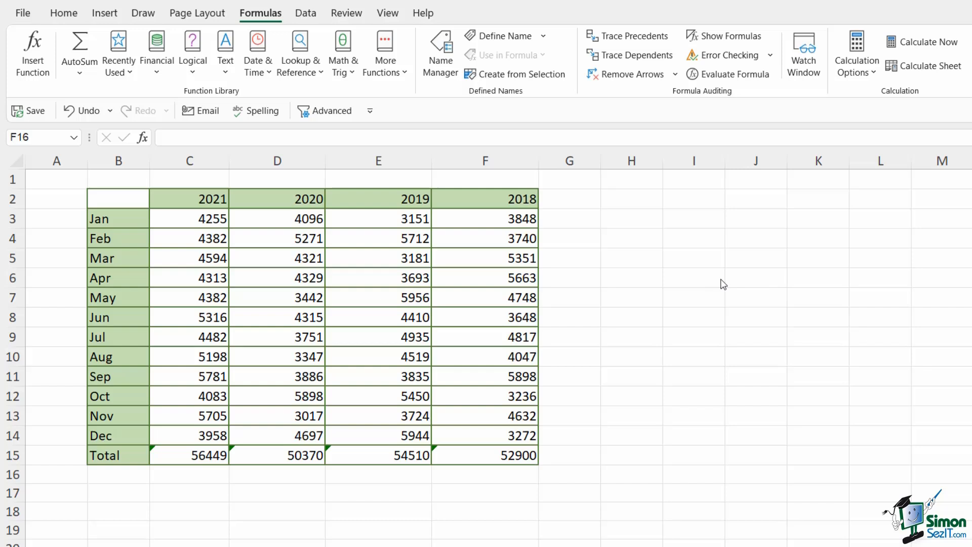
mouse_move(731, 294)
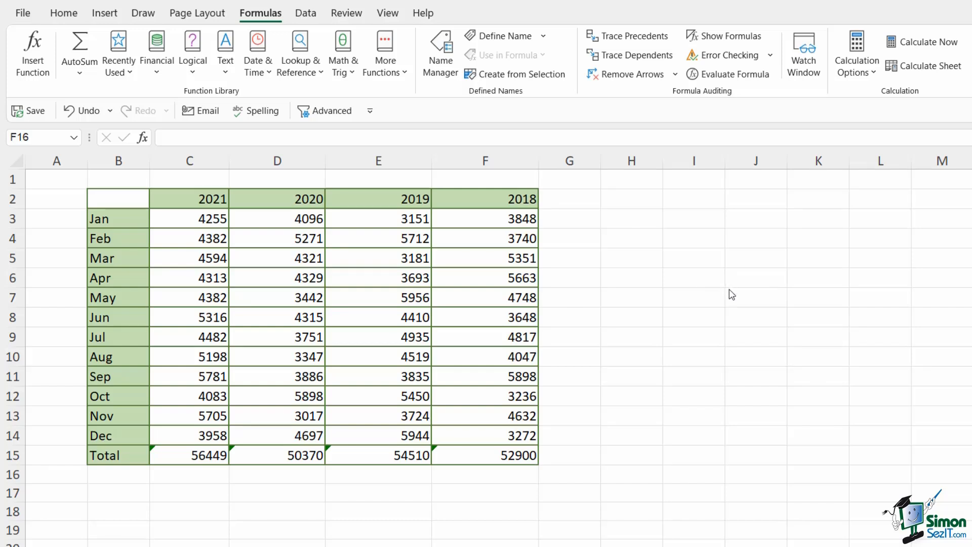
click(692, 376)
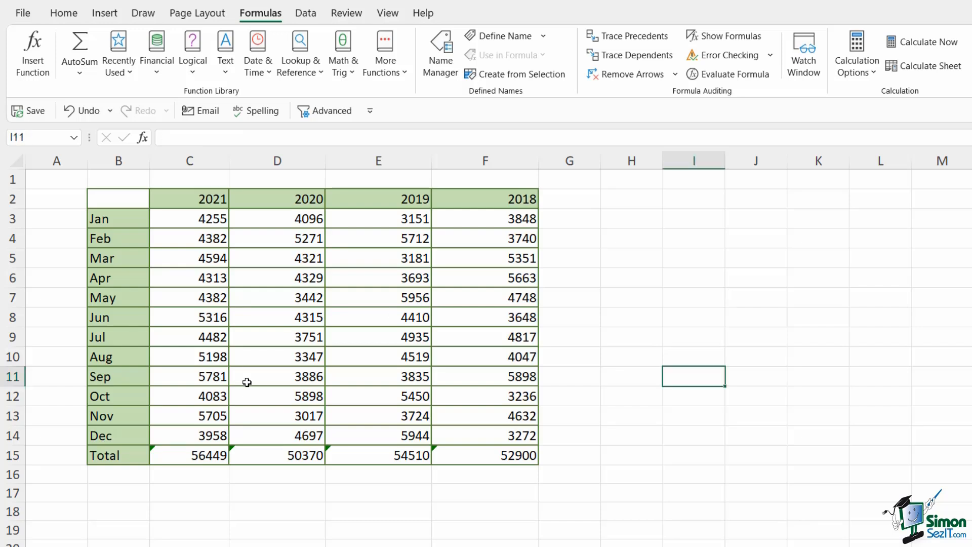
click(277, 455)
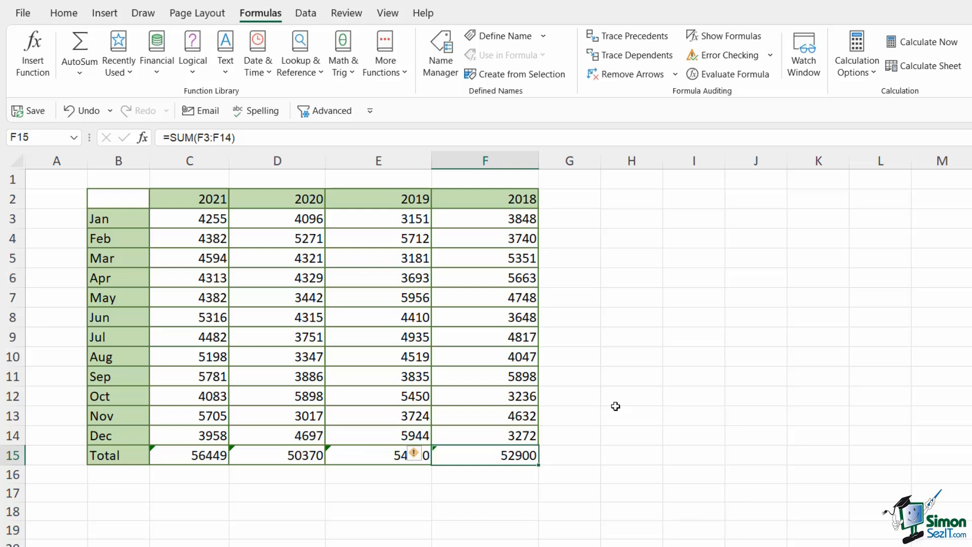
mouse_move(608, 402)
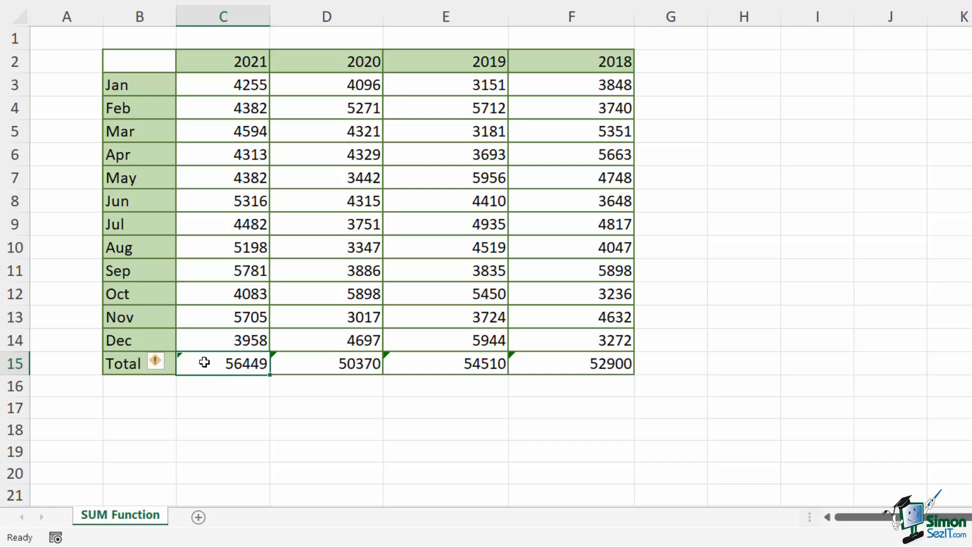
mouse_move(196, 360)
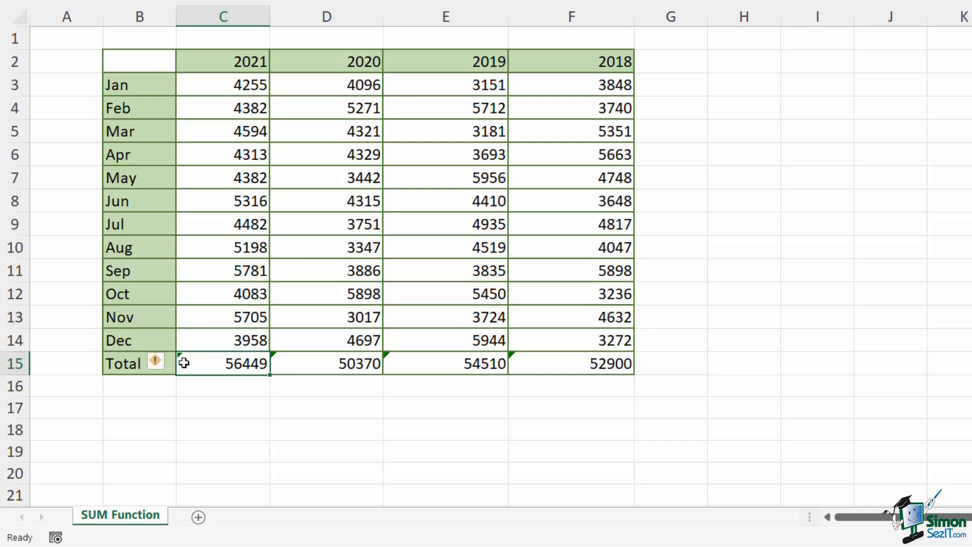
mouse_move(156, 363)
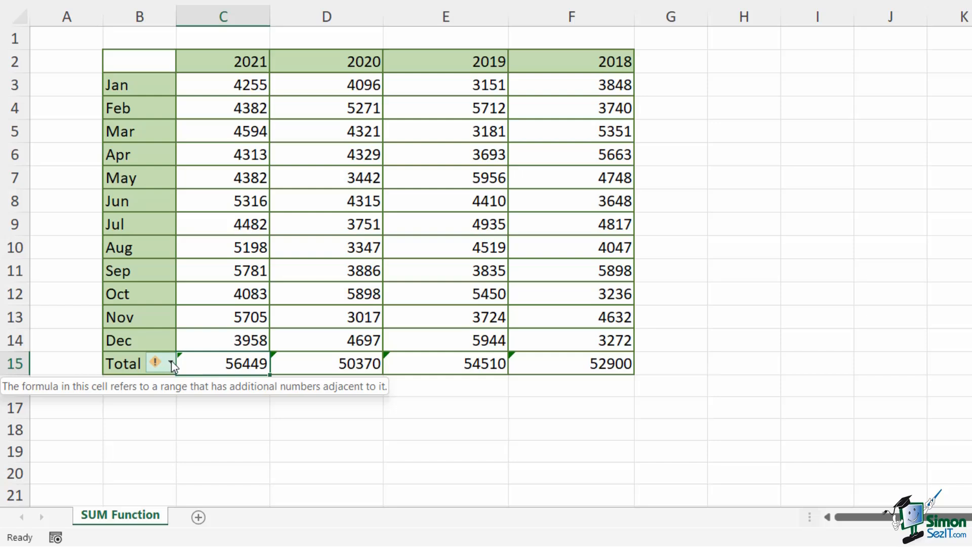
click(170, 363)
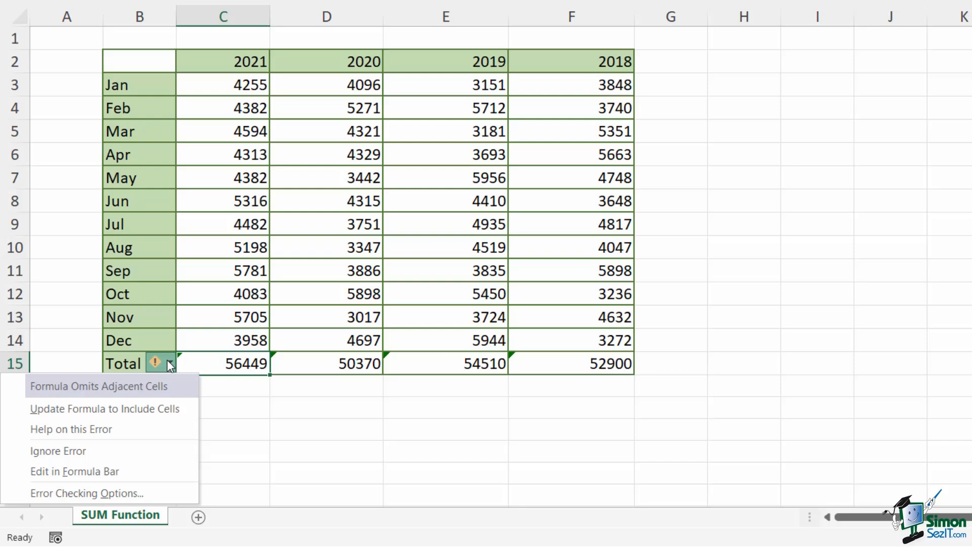
mouse_move(143, 395)
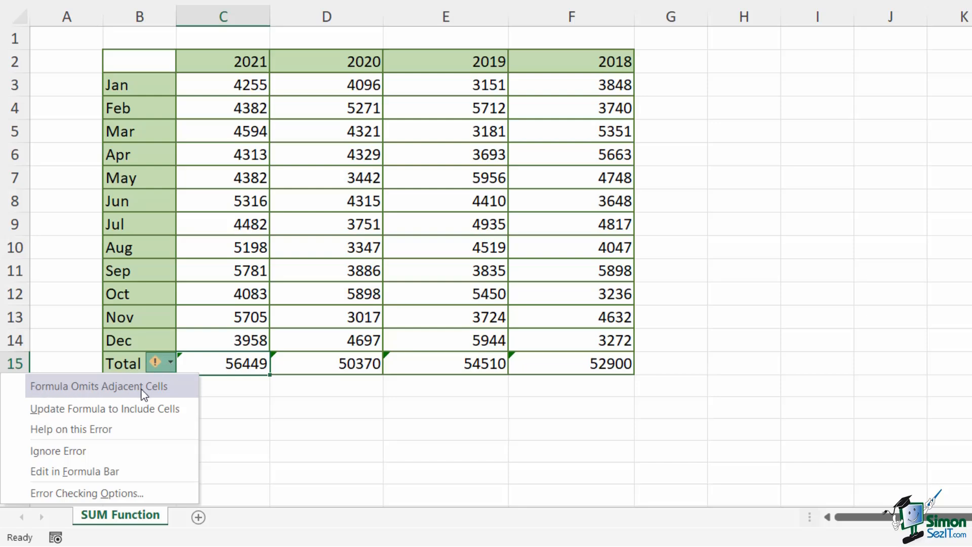
mouse_move(102, 396)
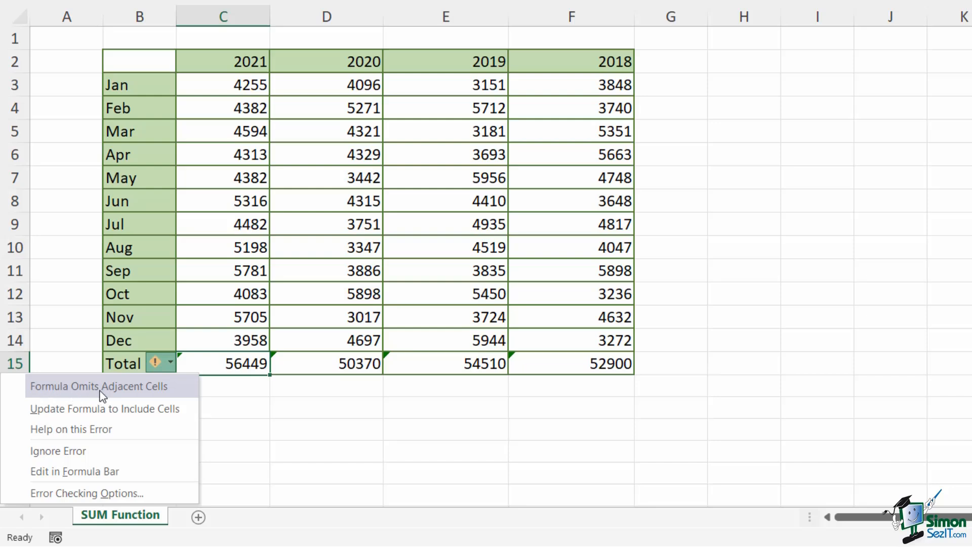
mouse_move(161, 397)
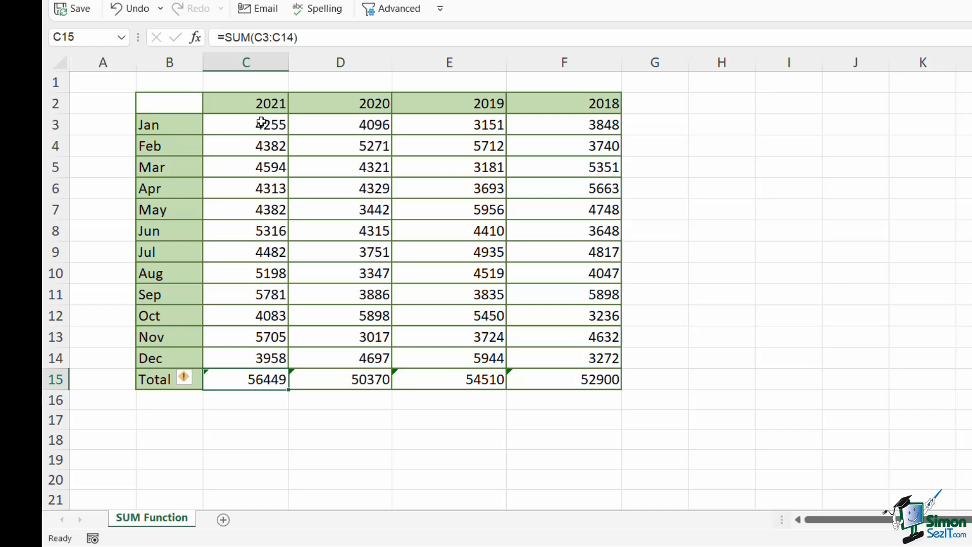
mouse_move(259, 123)
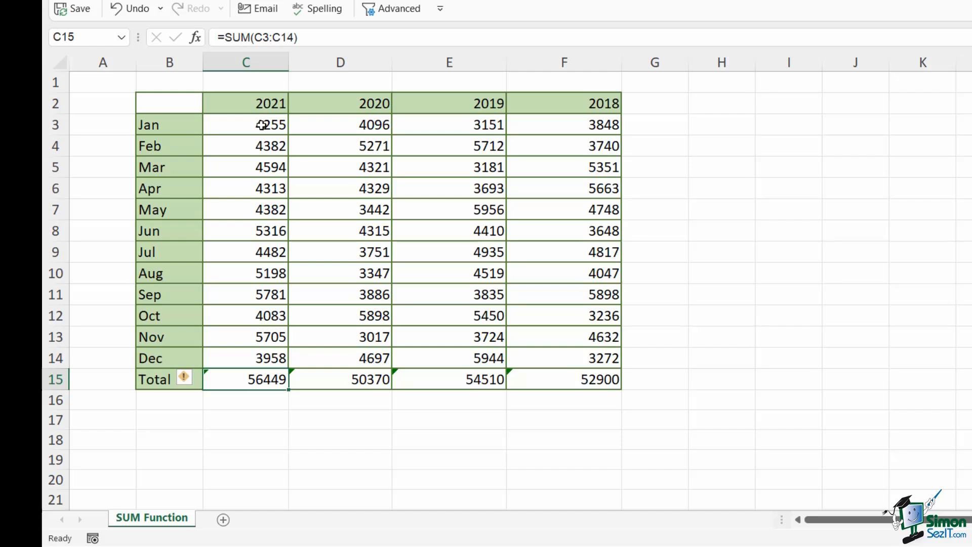
click(245, 103)
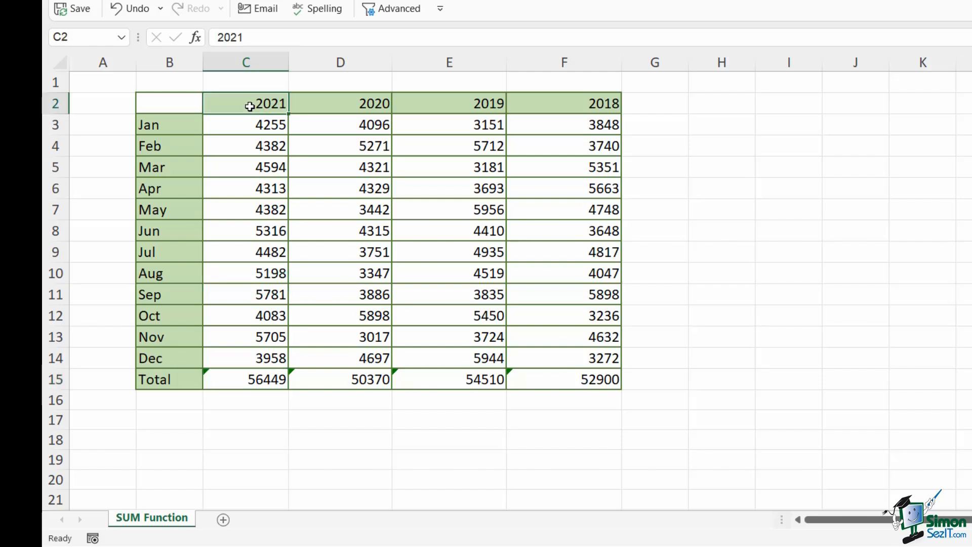
drag(245, 104, 564, 103)
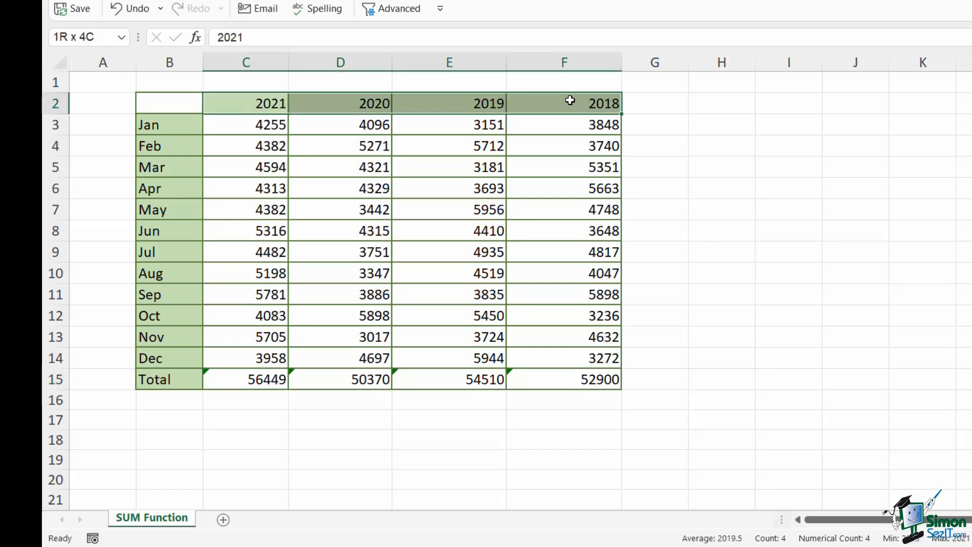
click(255, 104)
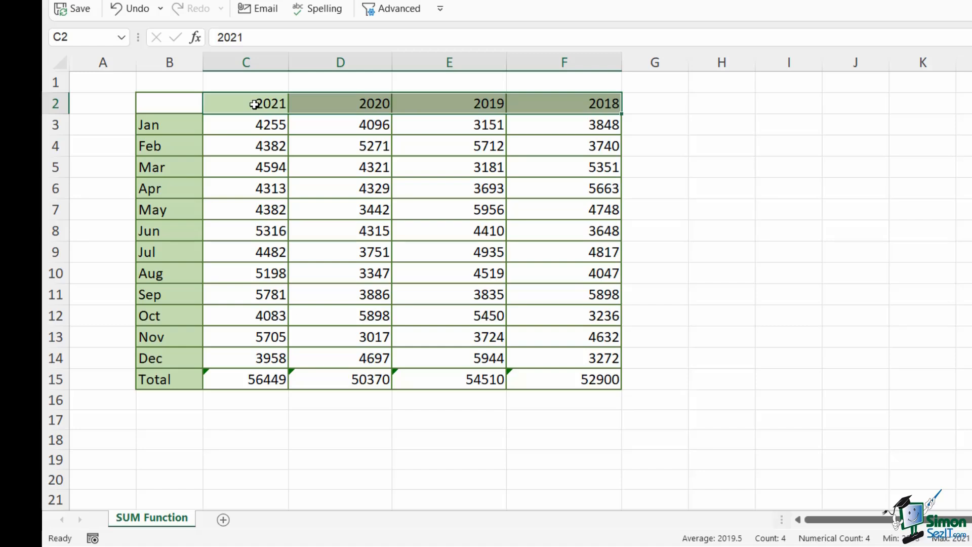
click(245, 124)
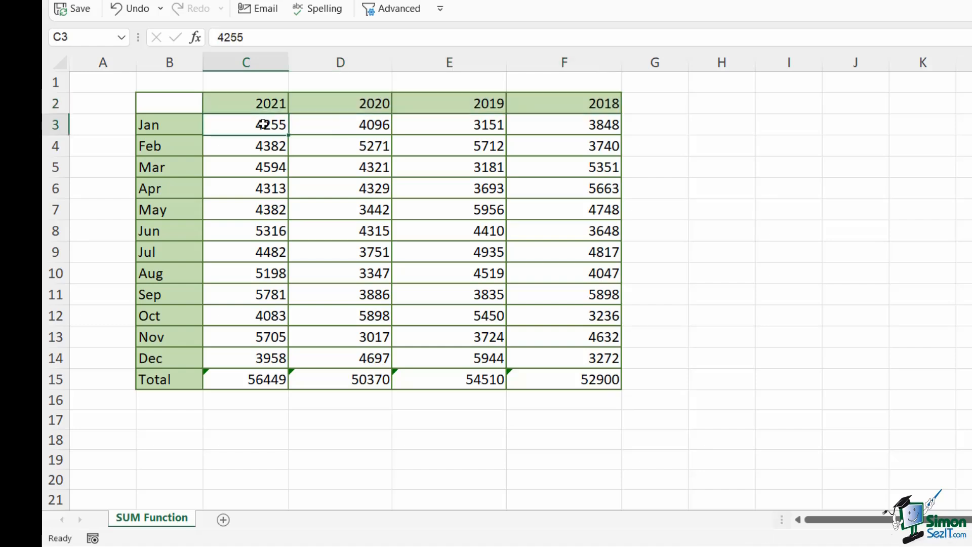
click(245, 379)
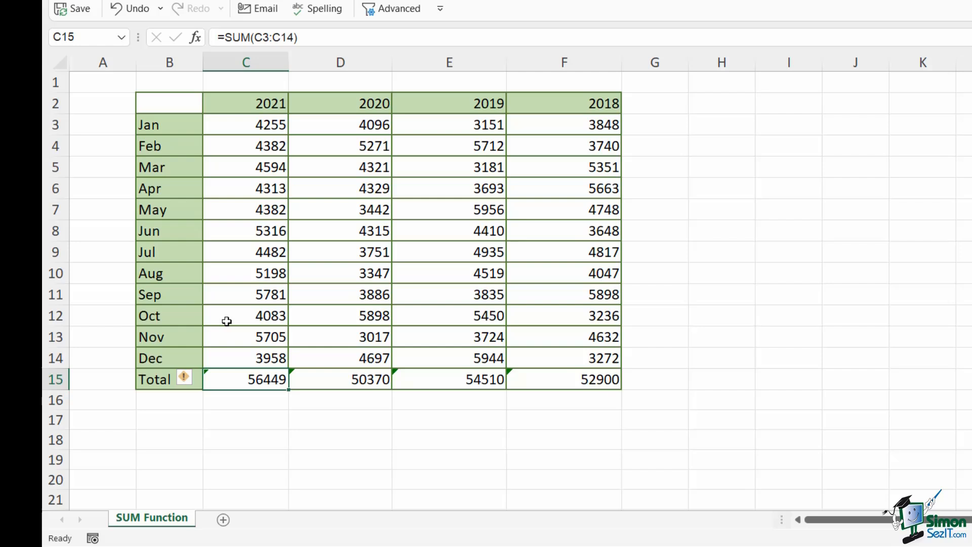
click(270, 103)
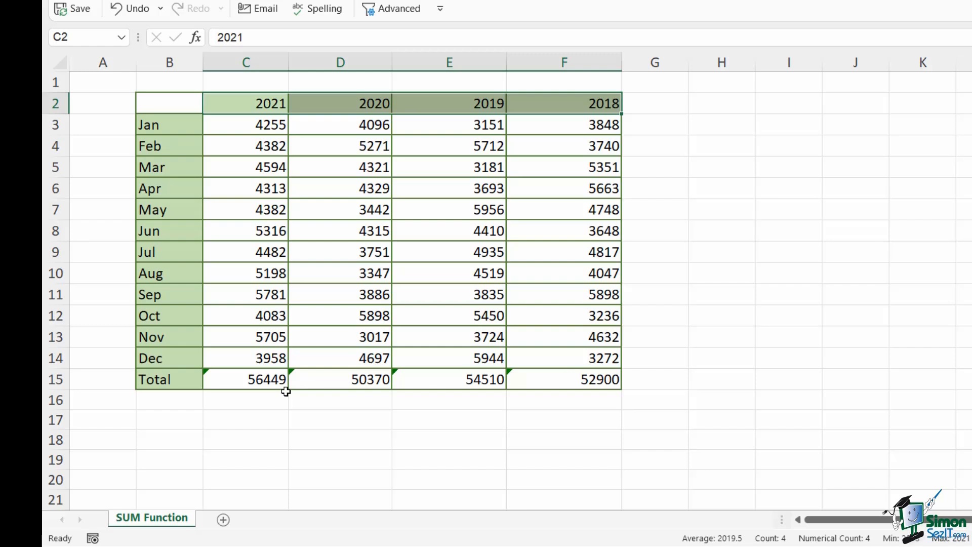
click(246, 379)
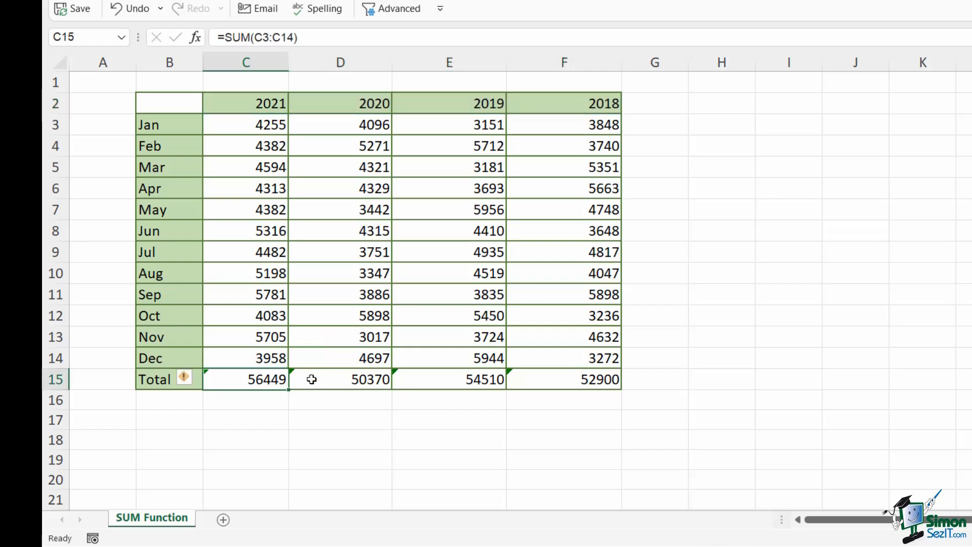
Select all four totals C15:F15 and choose Ignore Error on their omitted-cells warning.
drag(310, 379, 564, 378)
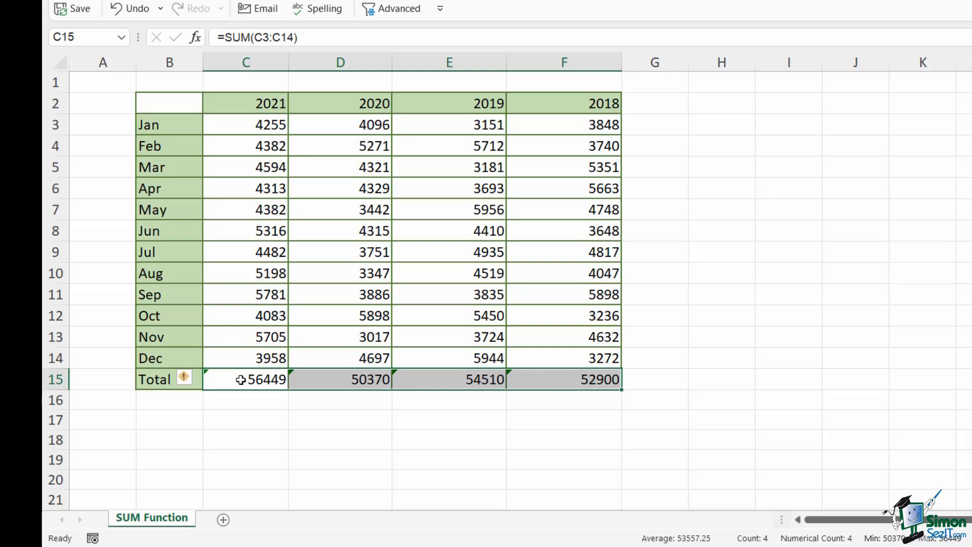
click(198, 377)
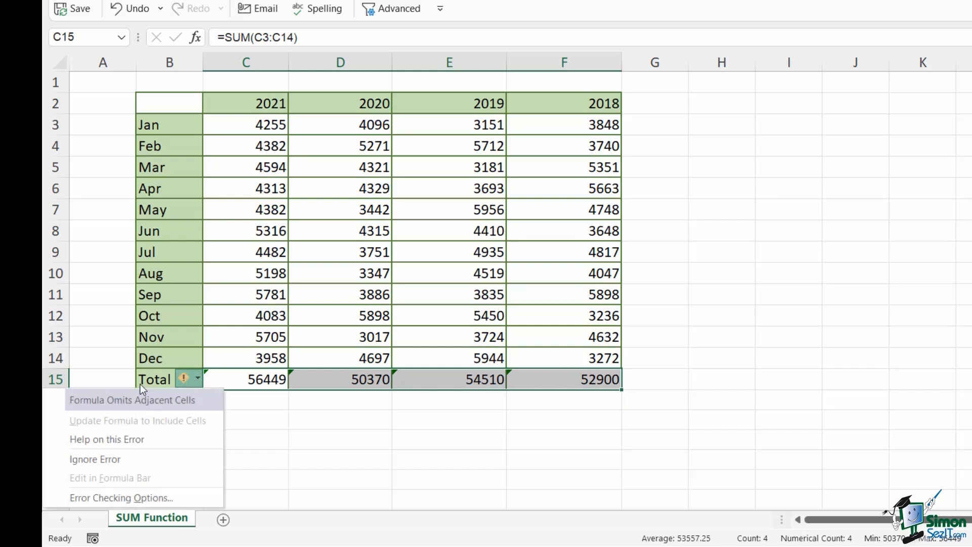
click(645, 413)
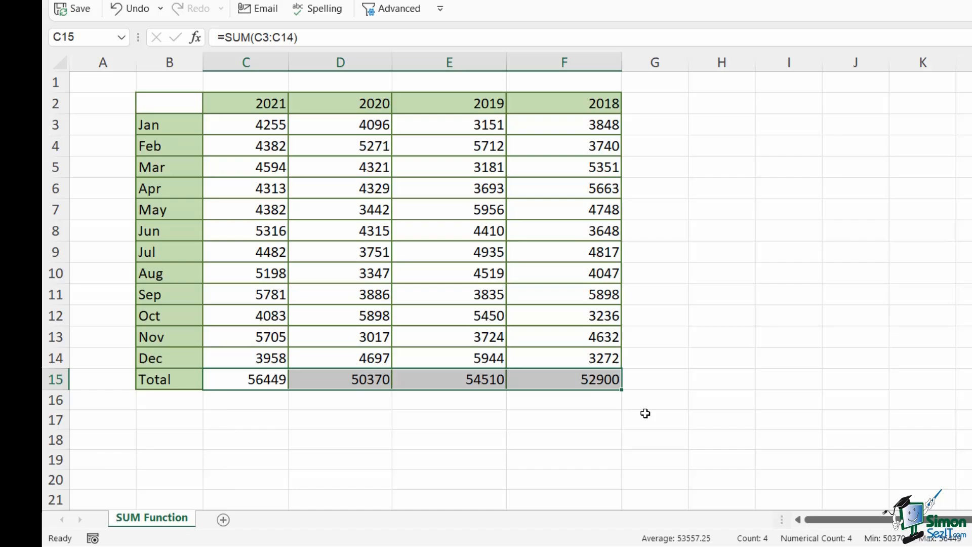